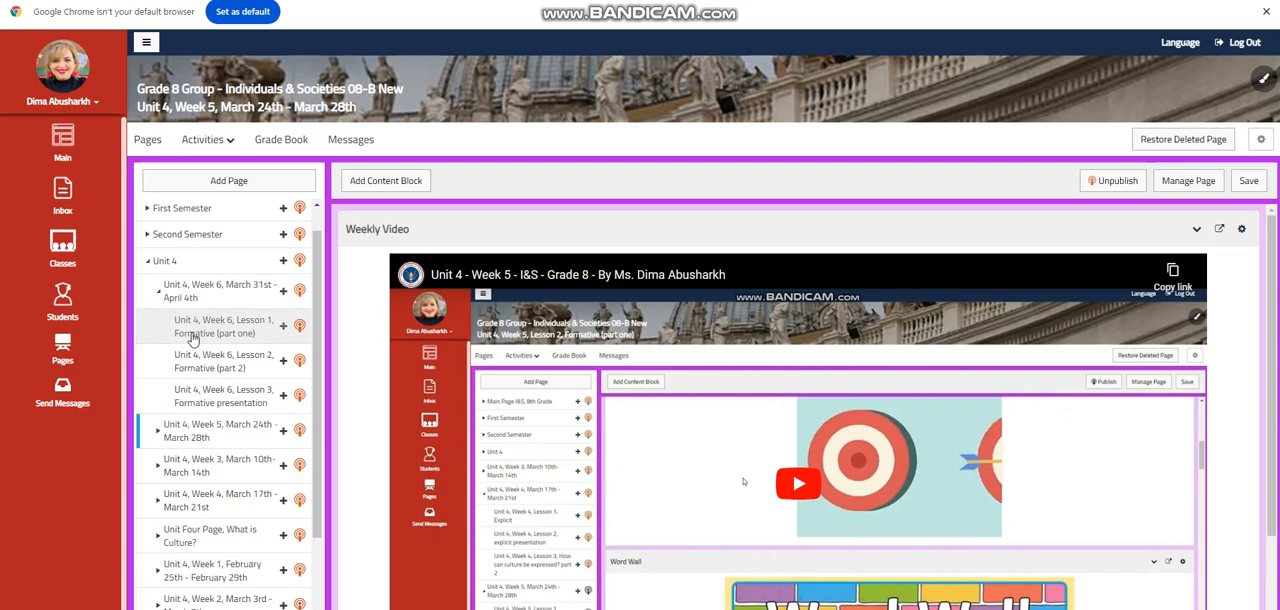
{"action": "mouse_move", "coordinate": [196, 340]}
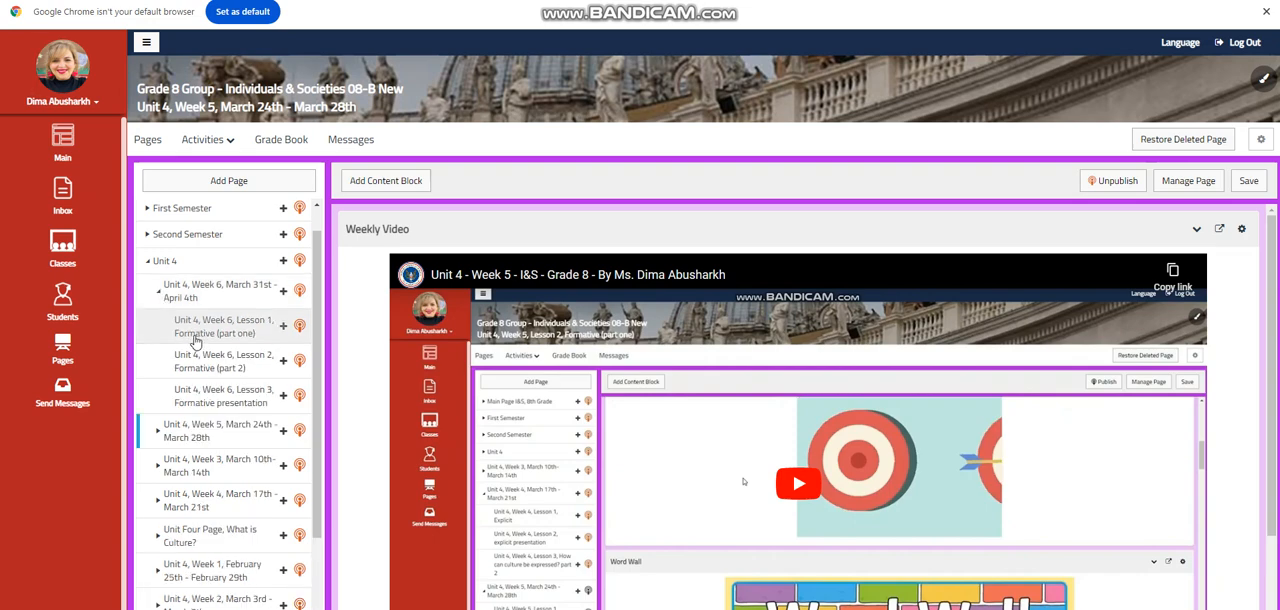
Open 'Unit 4, Week 6, Lesson 1, Formative (part one)' and read through What to do today and Lesson Objectives to the Word Wall
{"action": "left_click", "coordinate": [224, 326]}
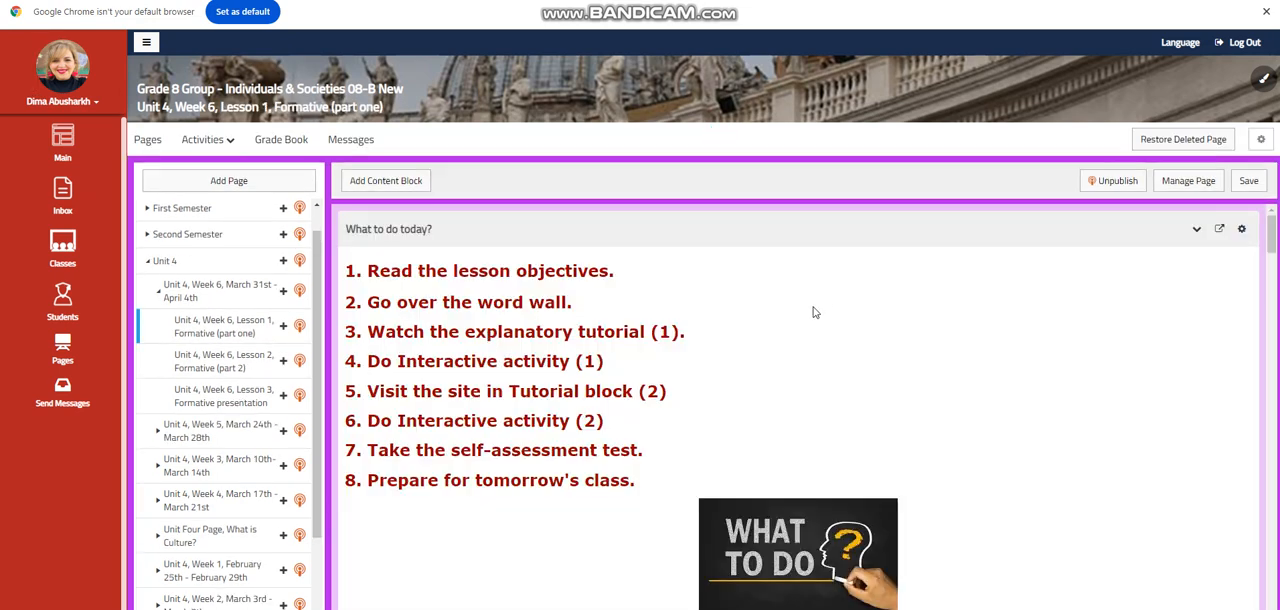
{"action": "scroll", "scroll_direction": "down", "scroll_amount": 3}
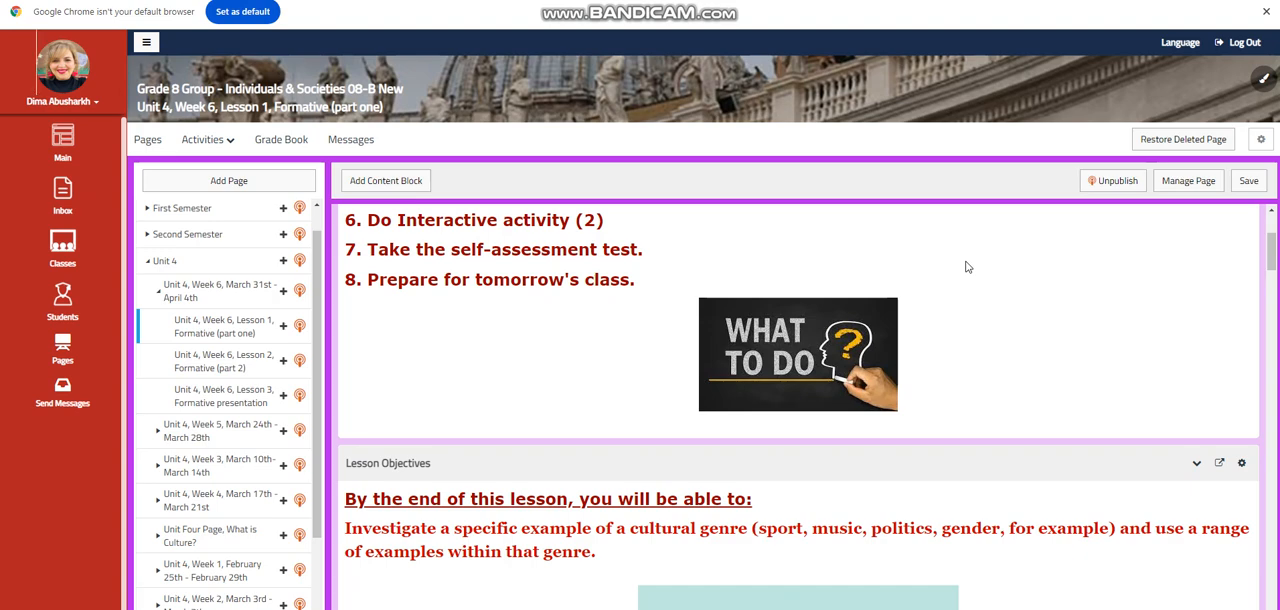
{"action": "mouse_move", "coordinate": [1008, 268]}
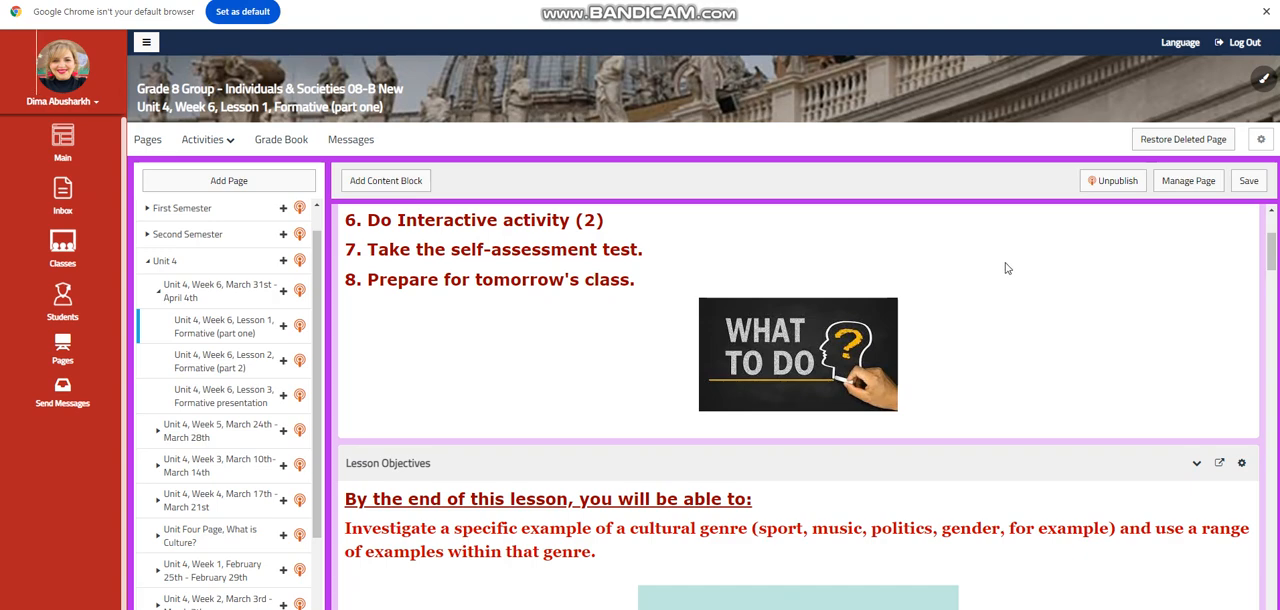
{"action": "scroll", "scroll_direction": "down", "scroll_amount": 3}
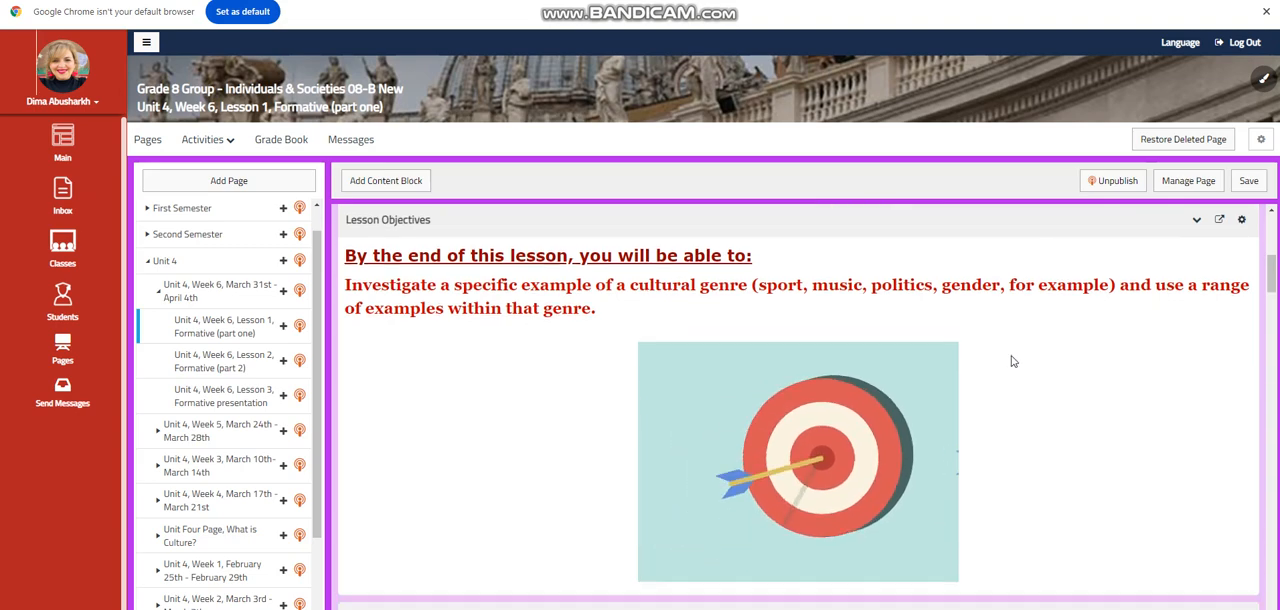
{"action": "scroll", "scroll_direction": "down", "scroll_amount": 3}
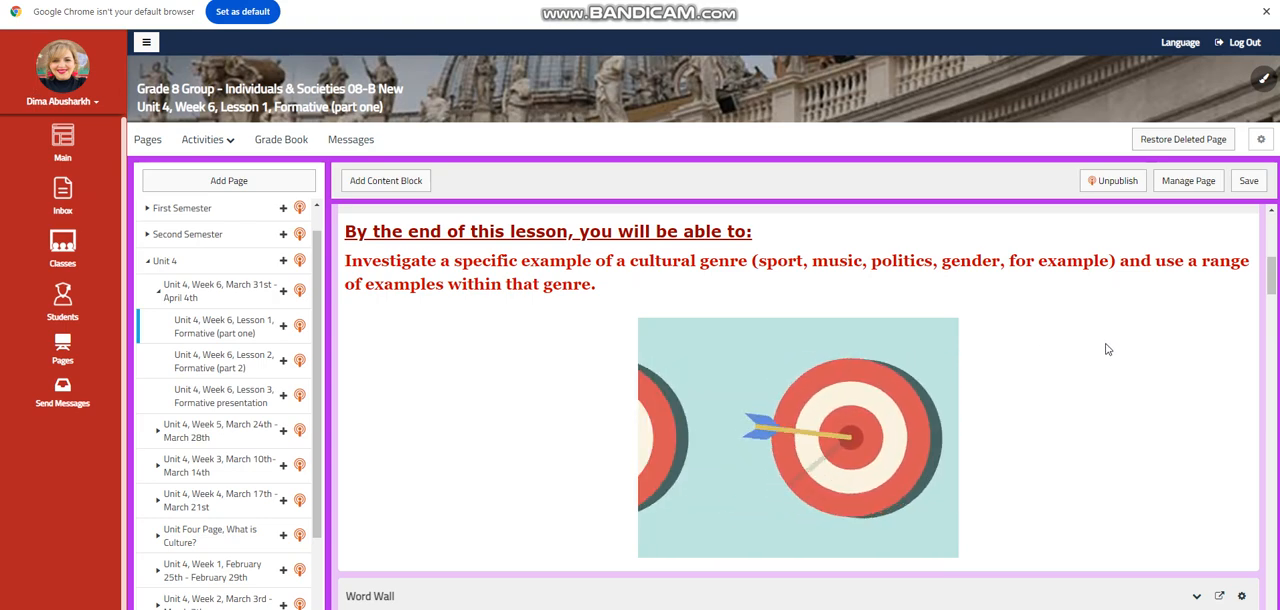
{"action": "scroll", "scroll_direction": "down", "scroll_amount": 3}
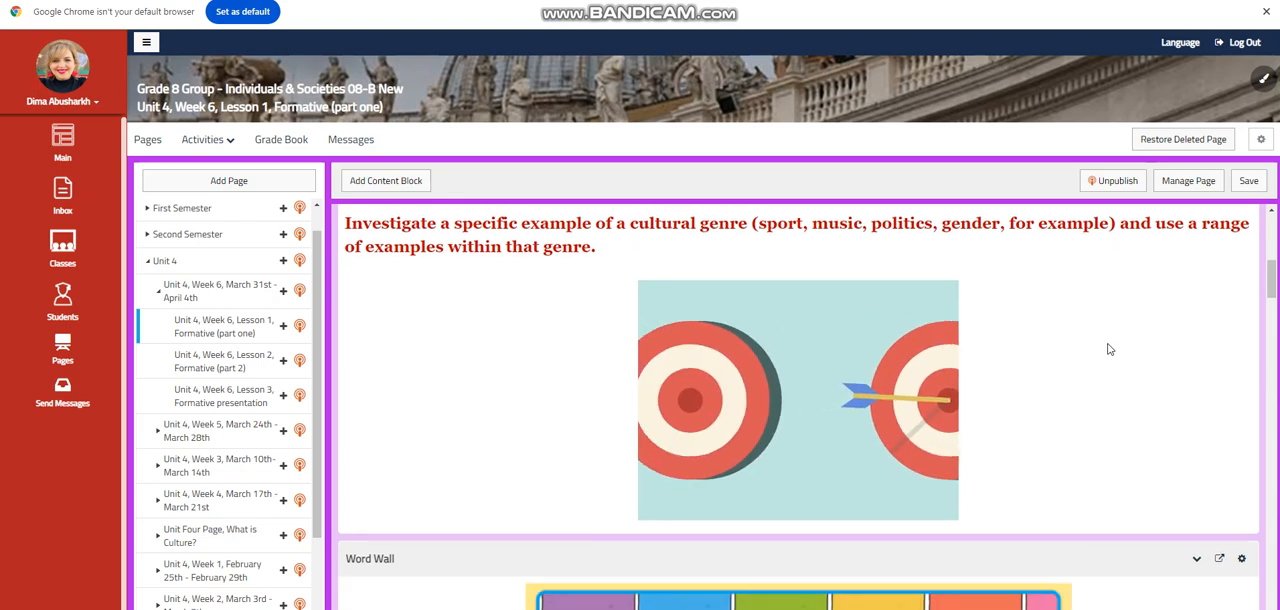
{"action": "scroll", "scroll_direction": "down", "scroll_amount": 3}
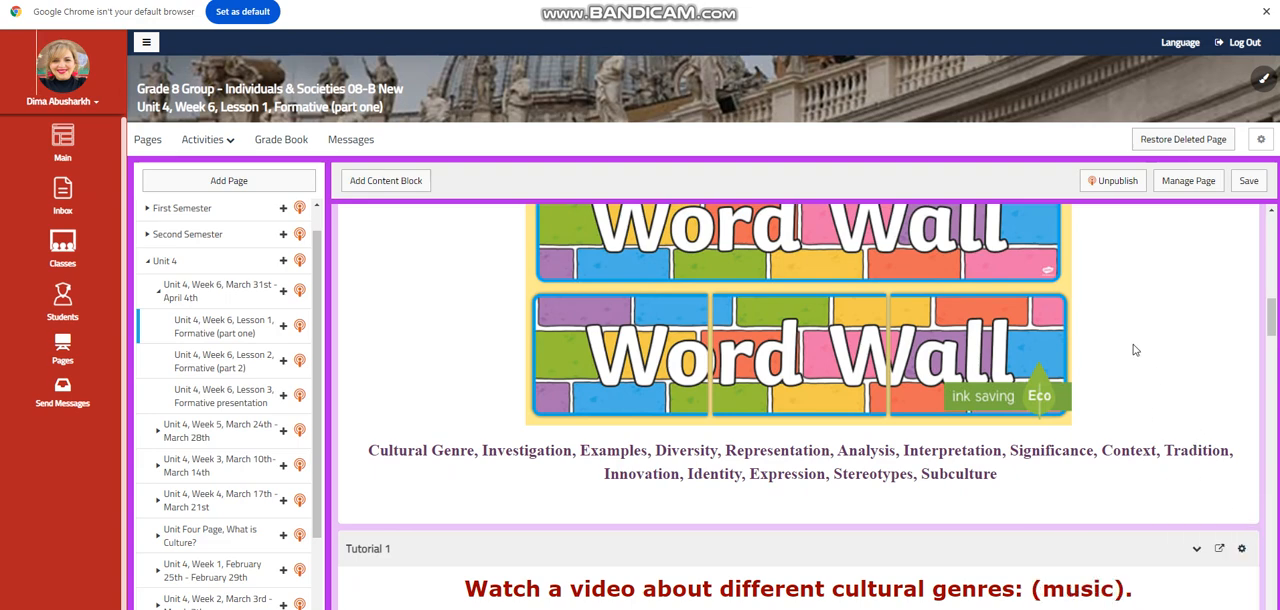
Scroll past the Word Wall, Tutorial 1 and culture-and-identity research prompts to the Tutorial #2 sports video
{"action": "scroll", "scroll_direction": "down", "scroll_amount": 3}
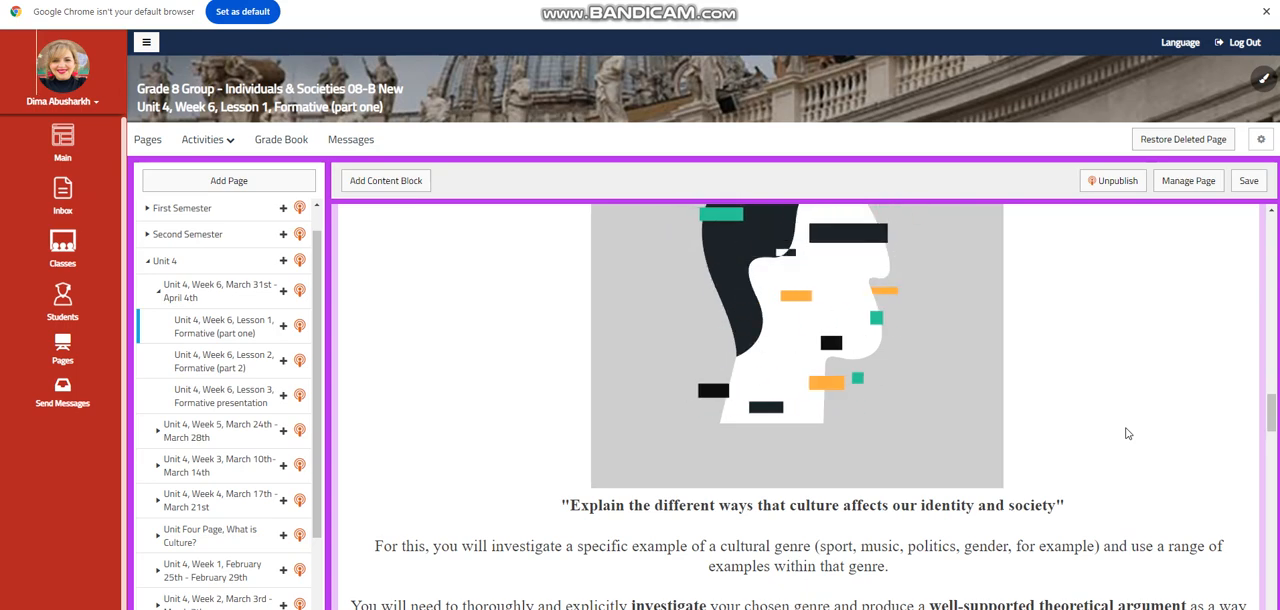
{"action": "scroll", "scroll_direction": "down", "scroll_amount": 3}
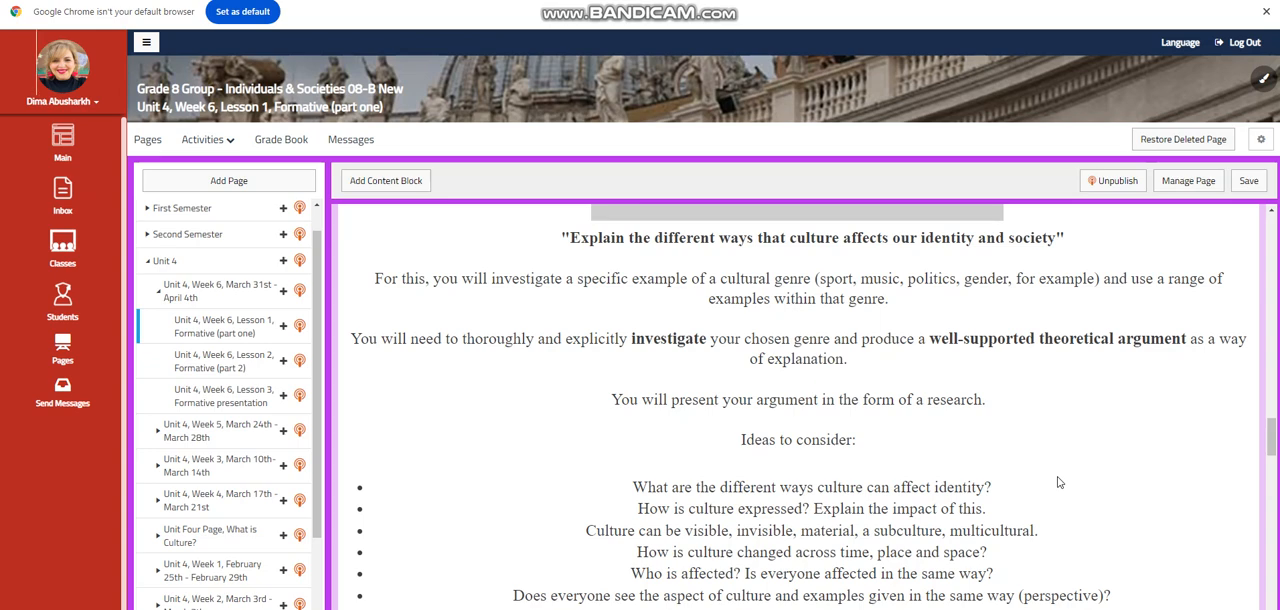
{"action": "scroll", "scroll_direction": "down", "scroll_amount": 3}
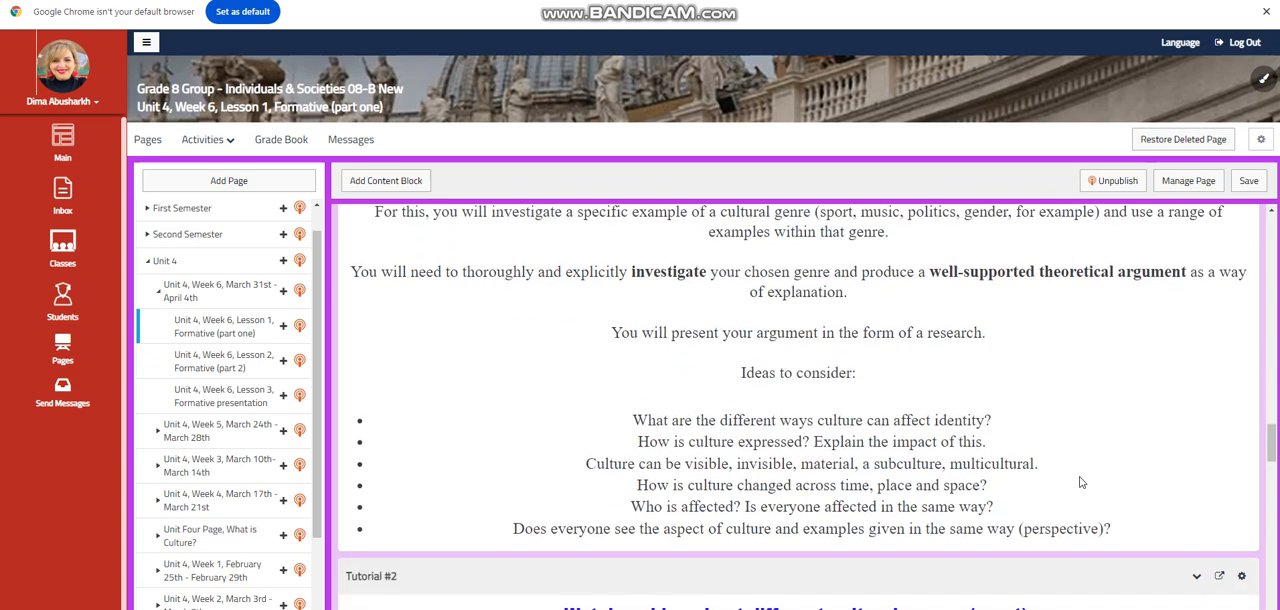
{"action": "scroll", "scroll_direction": "down", "scroll_amount": 3}
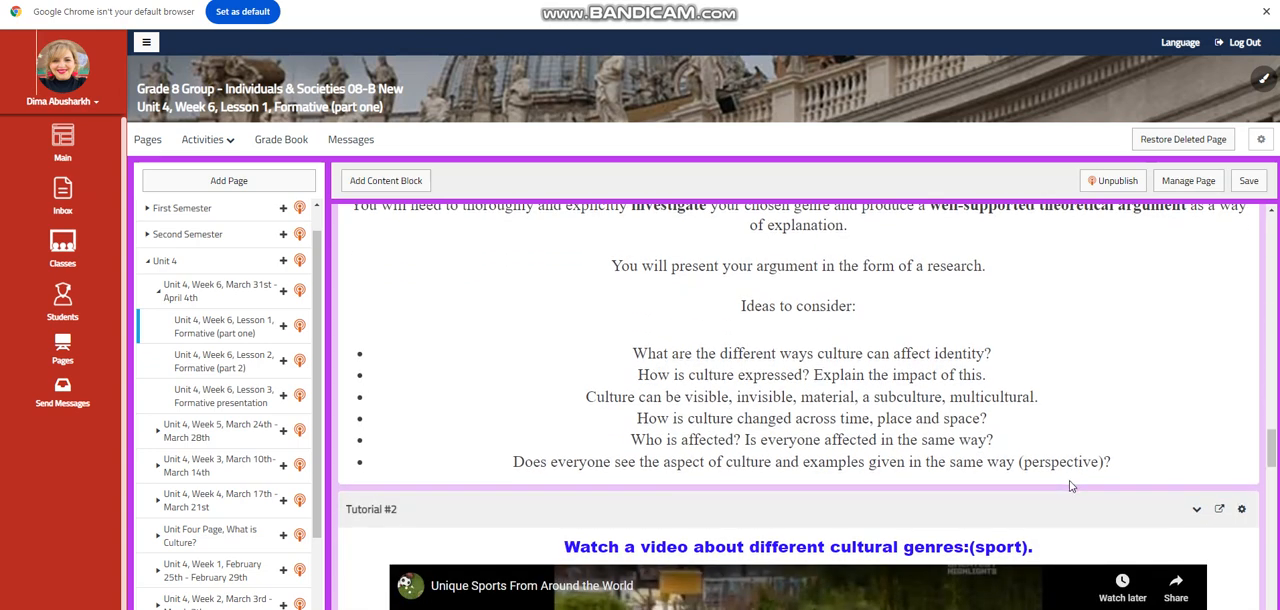
{"action": "mouse_move", "coordinate": [1066, 490]}
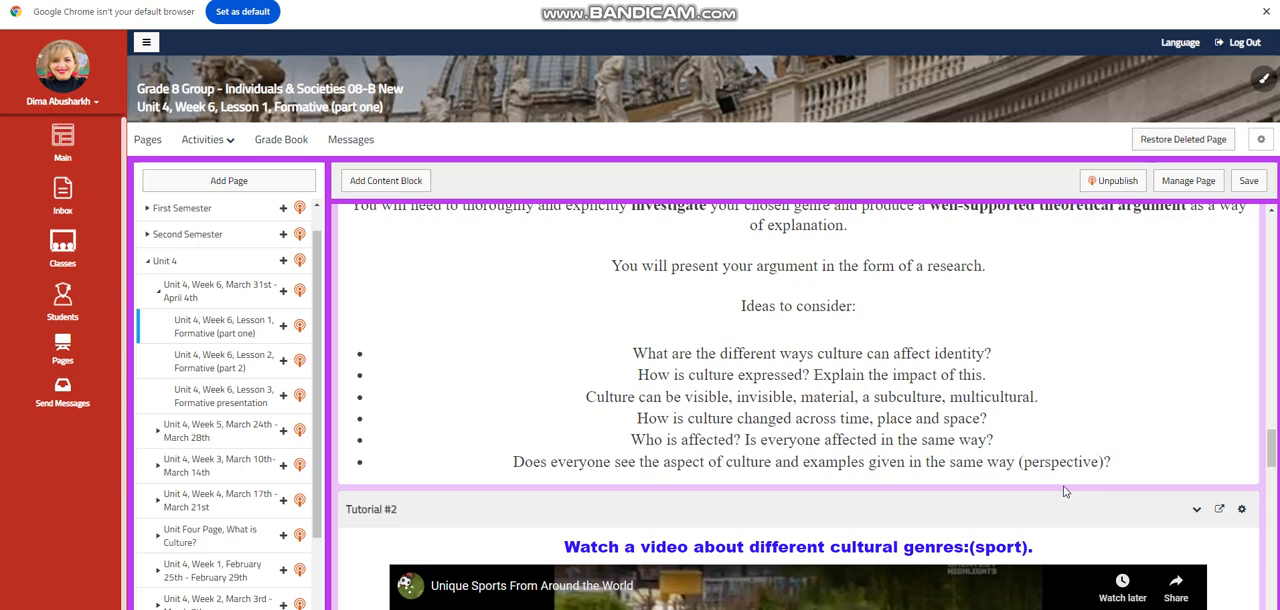
{"action": "mouse_move", "coordinate": [928, 512]}
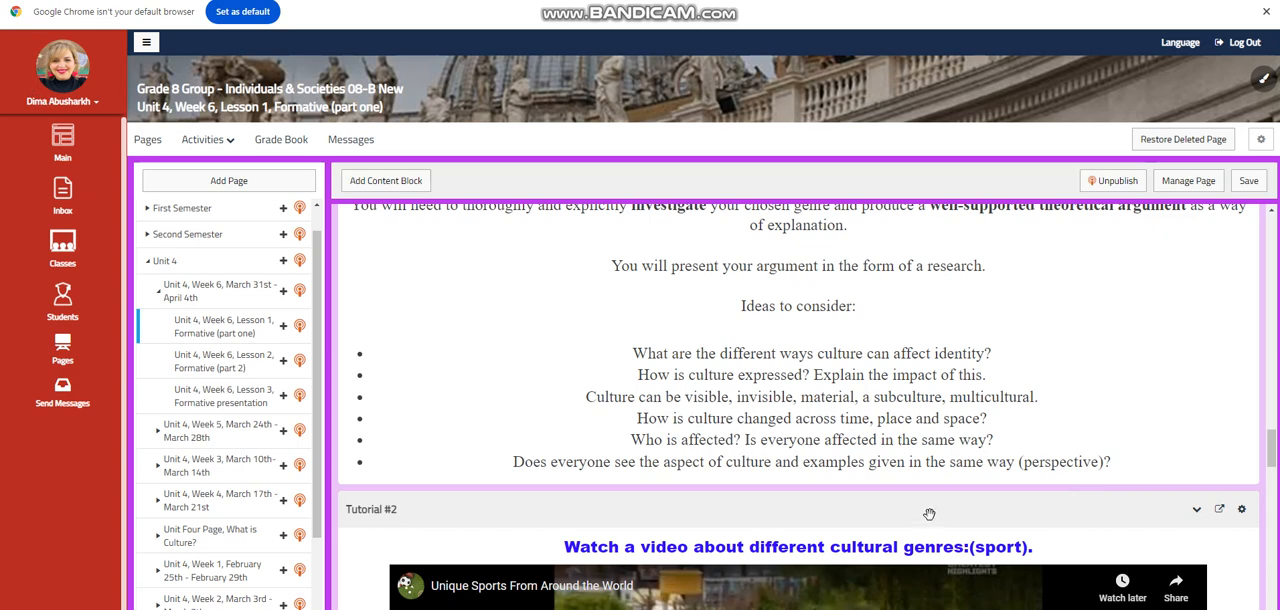
{"action": "scroll", "scroll_direction": "down", "scroll_amount": 3}
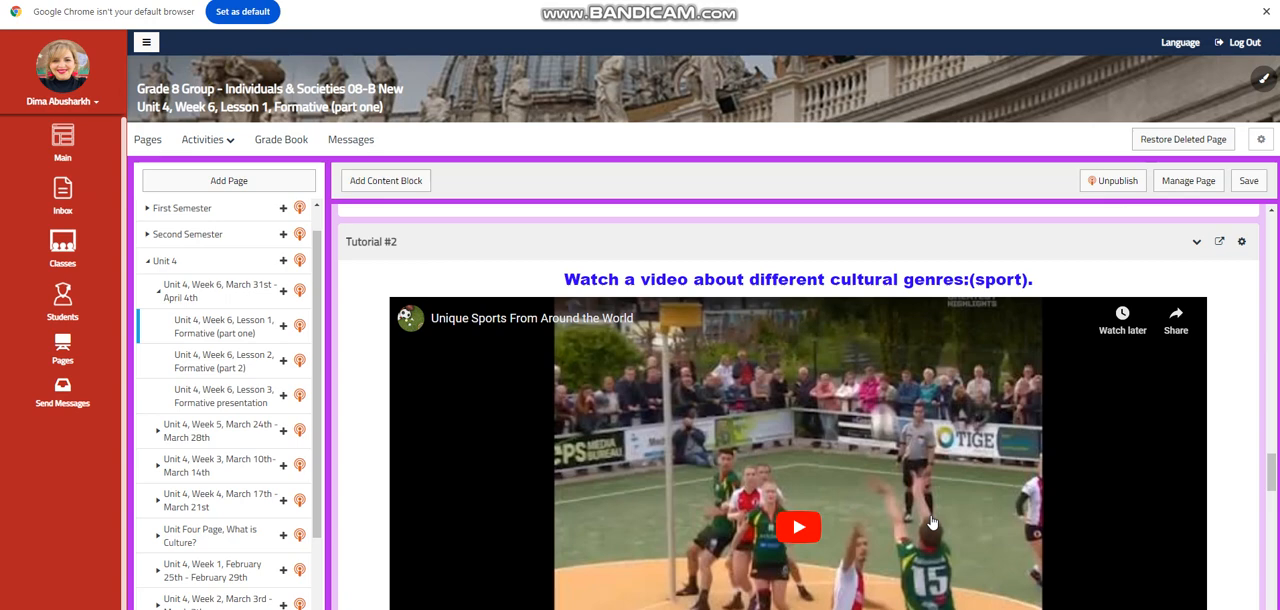
Scroll past Interactive Activity #2, Further Practice and Challenging Question to Self Assessment and What to do tomorrow
{"action": "scroll", "scroll_direction": "down", "scroll_amount": 3}
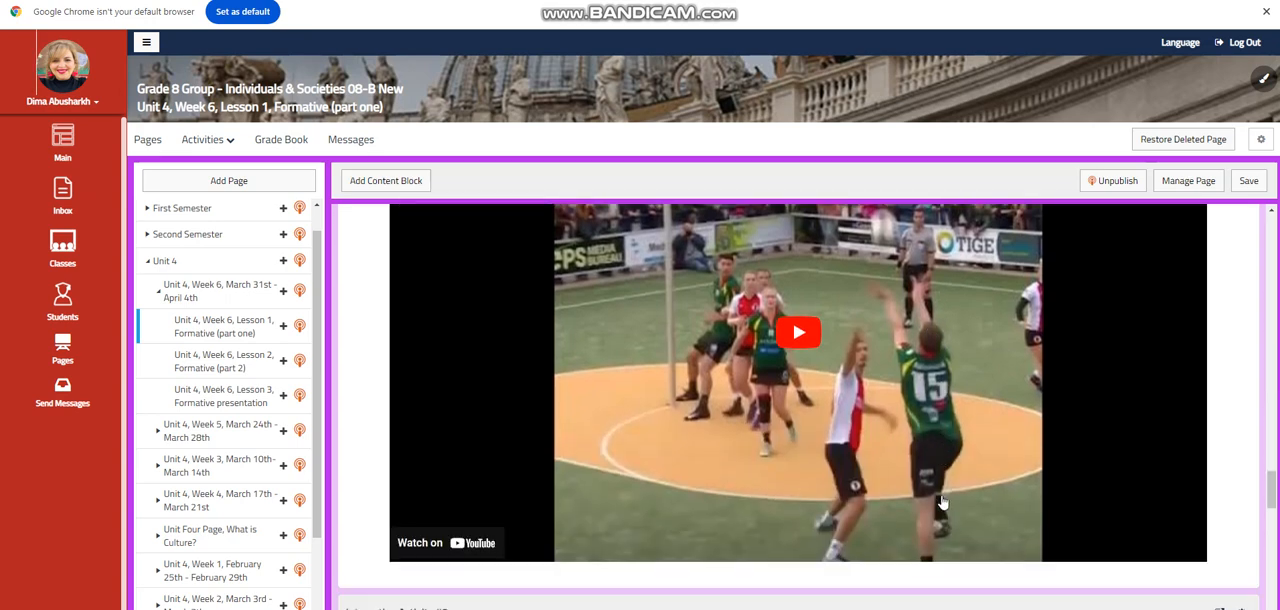
{"action": "scroll", "scroll_direction": "down", "scroll_amount": 3}
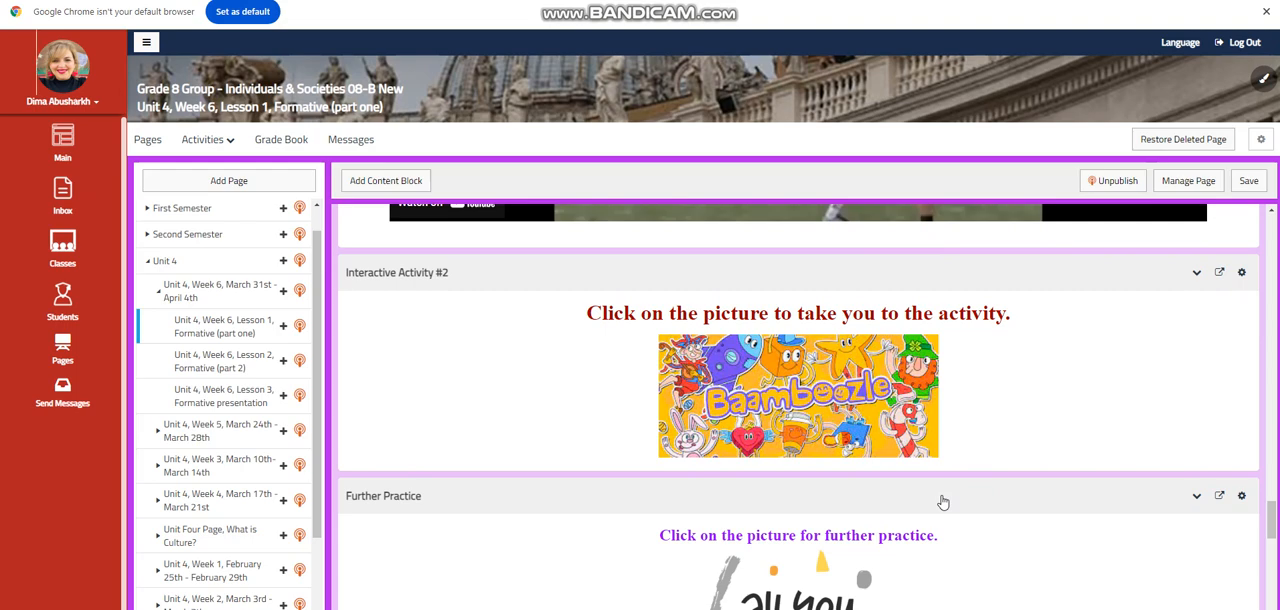
{"action": "scroll", "scroll_direction": "down", "scroll_amount": 3}
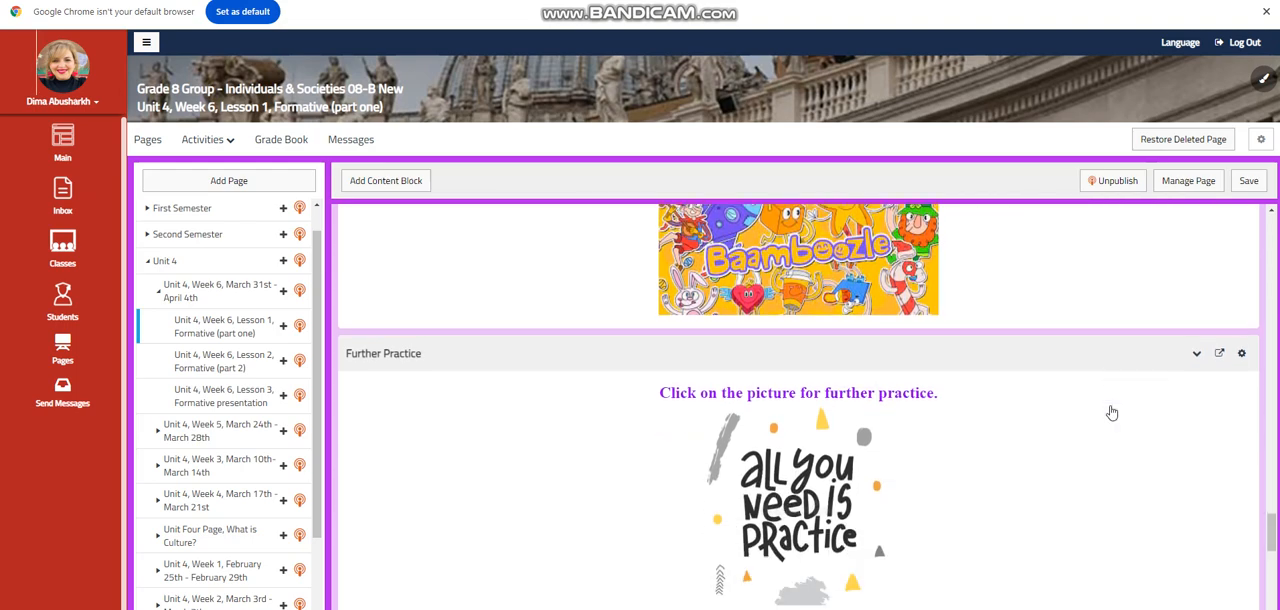
{"action": "scroll", "scroll_direction": "down", "scroll_amount": 3}
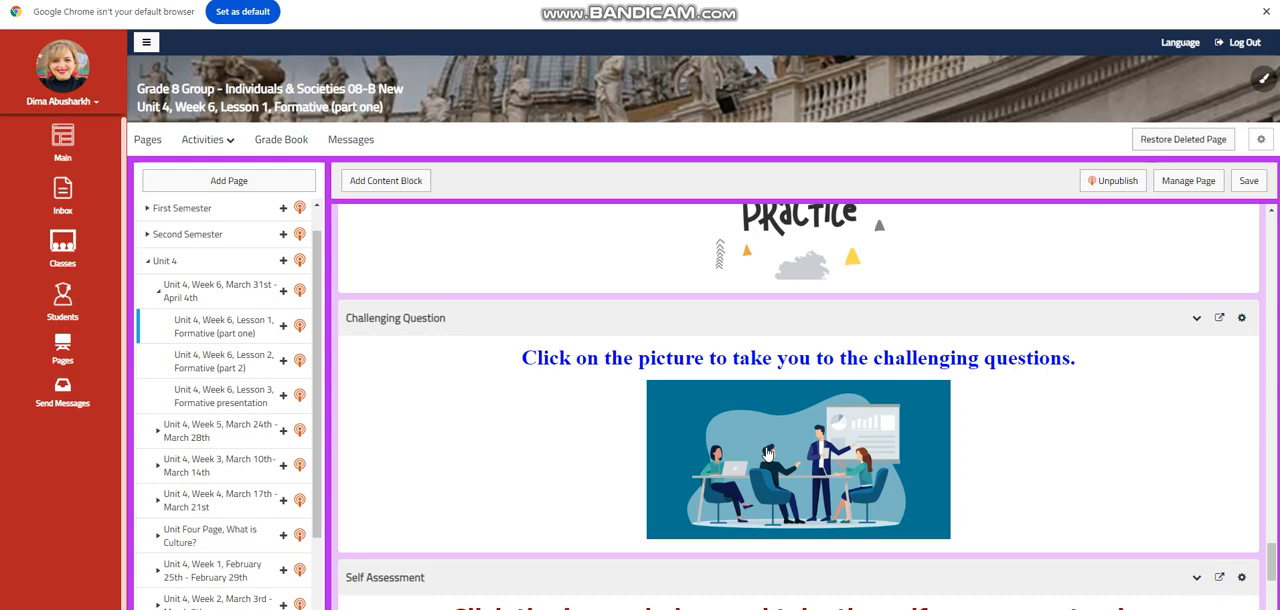
{"action": "scroll", "scroll_direction": "down", "scroll_amount": 3}
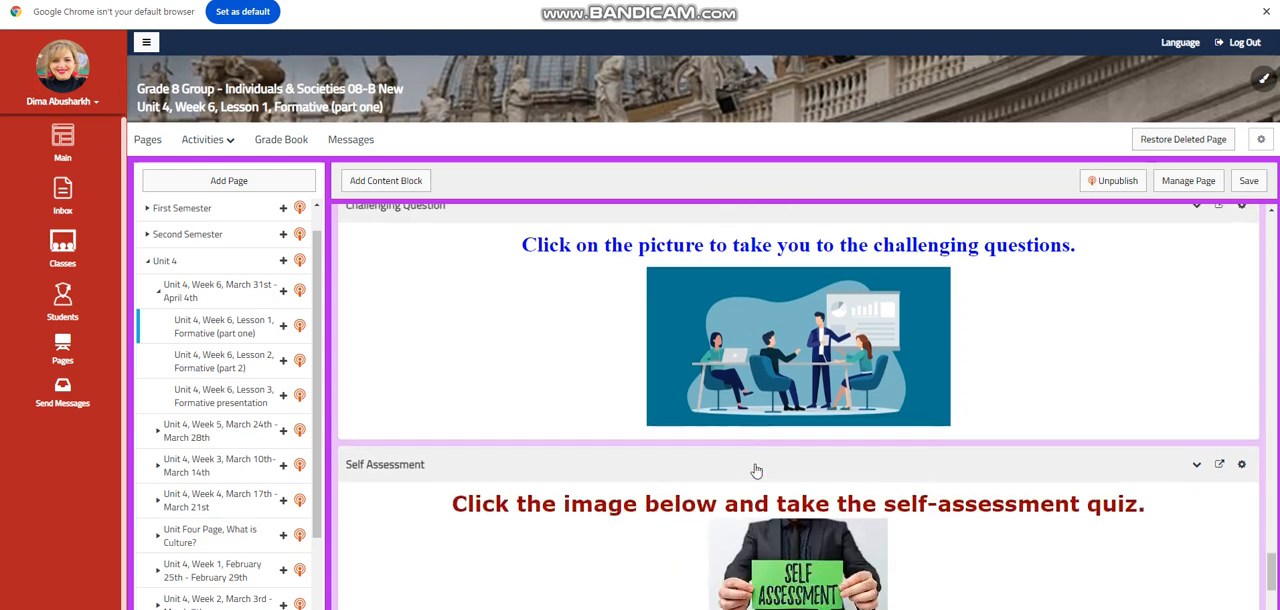
{"action": "scroll", "scroll_direction": "down", "scroll_amount": 3}
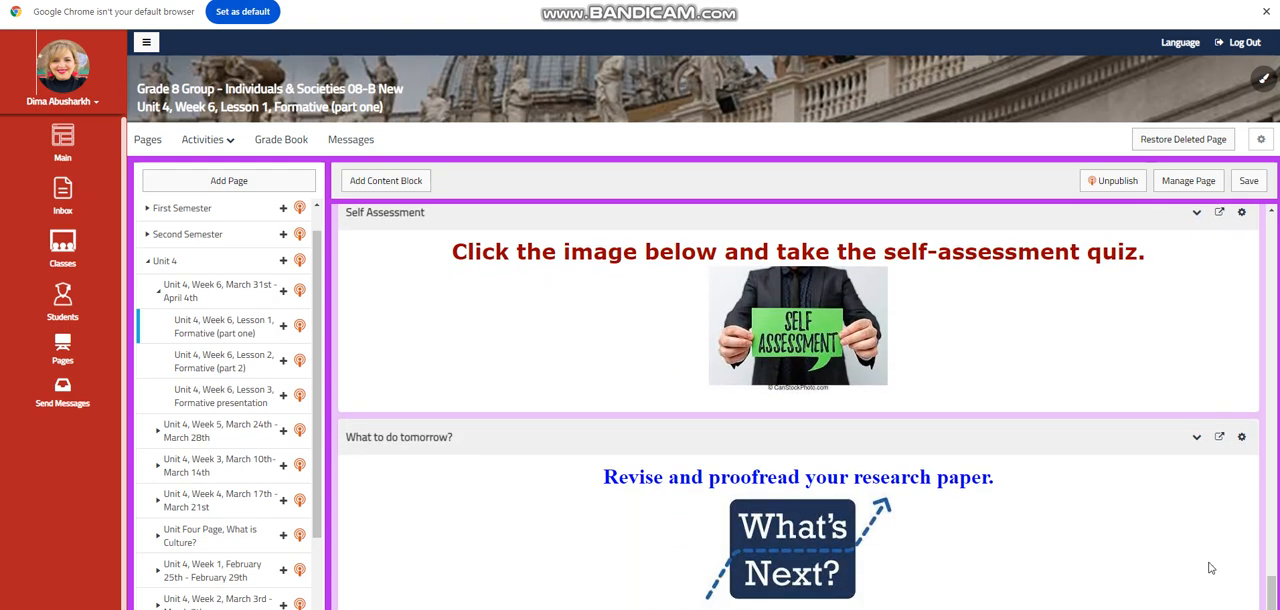
{"action": "mouse_move", "coordinate": [1220, 560]}
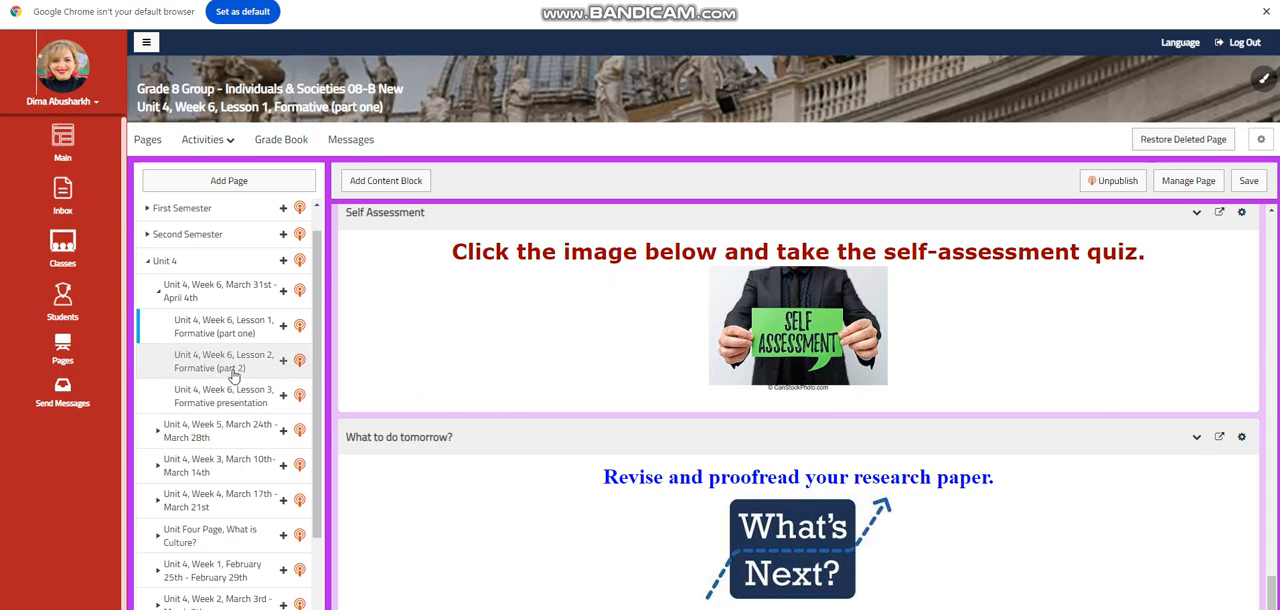
Open the 'Unit 4, Week 6, Lesson 2, Formative (part 2)' page from the page list
{"action": "left_click", "coordinate": [222, 360]}
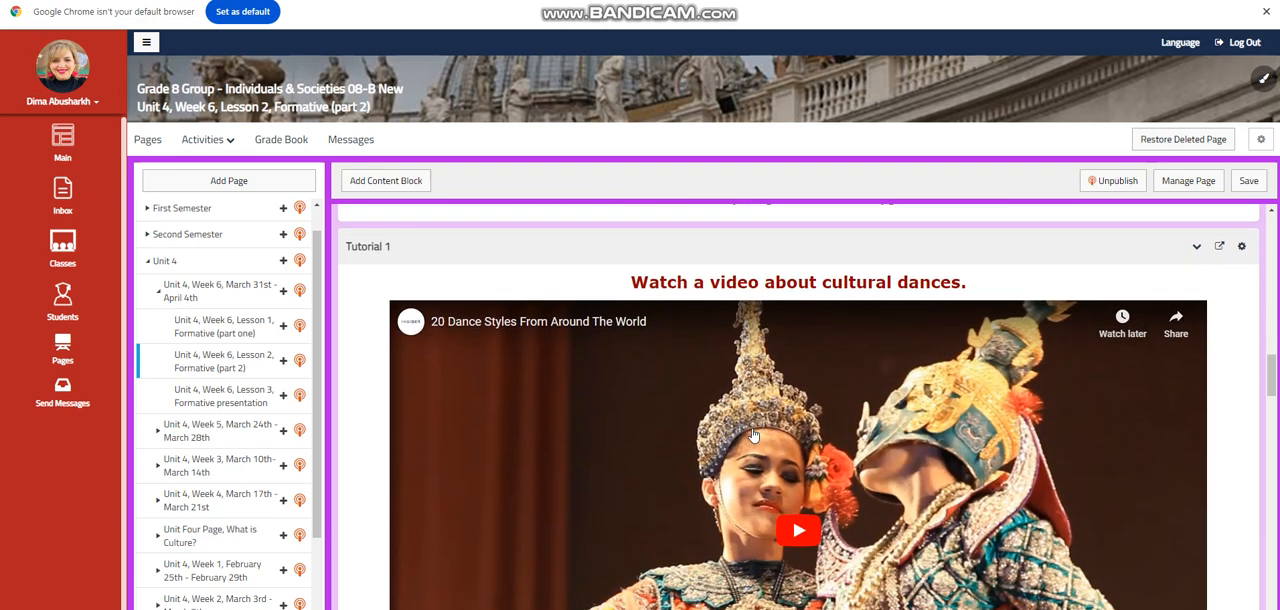
Scroll the Lesson 2 page from the Food & Culture video through Further Practice and Self Assessment to What to do tomorrow?
{"action": "scroll", "scroll_direction": "down", "scroll_amount": 3}
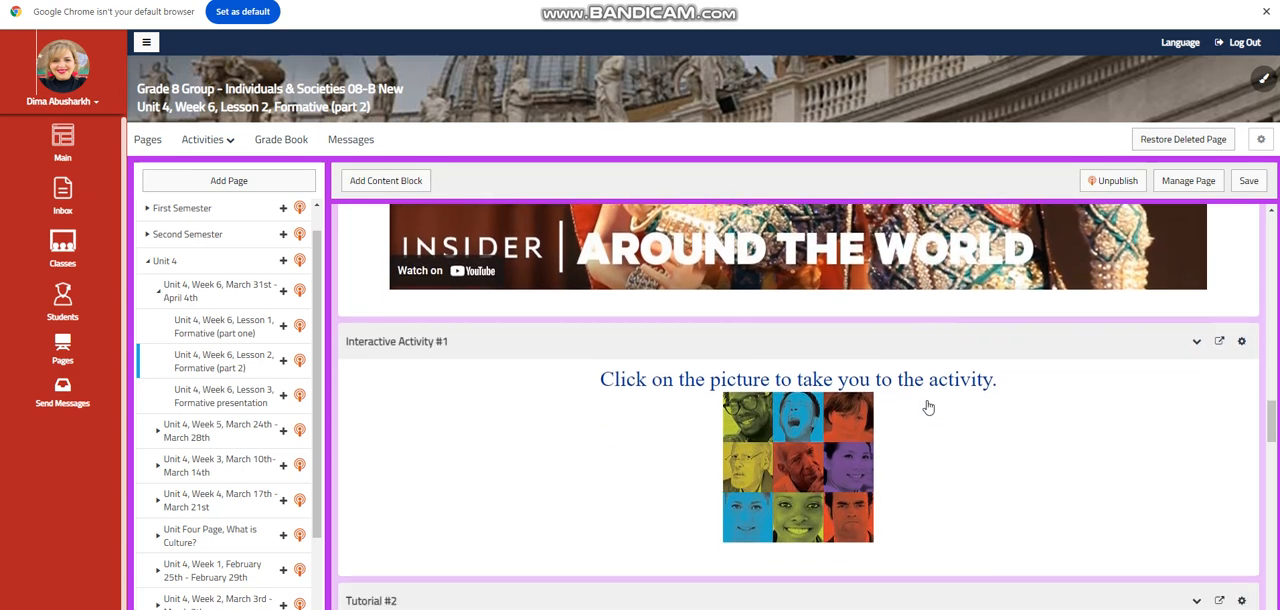
{"action": "scroll", "scroll_direction": "down", "scroll_amount": 3}
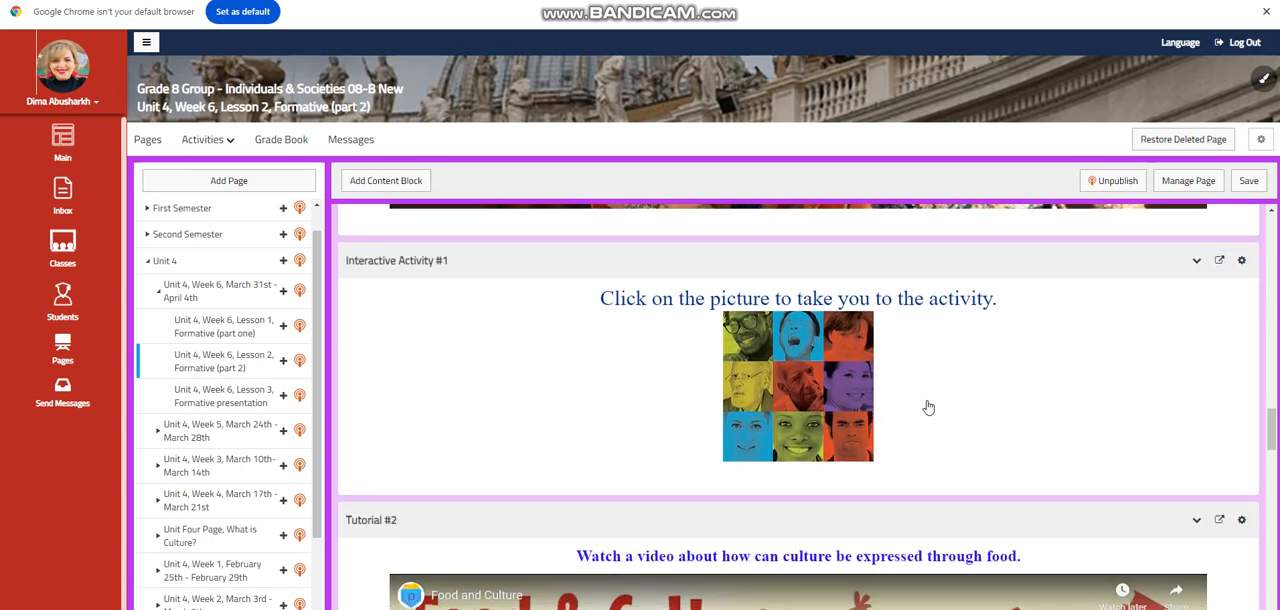
{"action": "scroll", "scroll_direction": "down", "scroll_amount": 3}
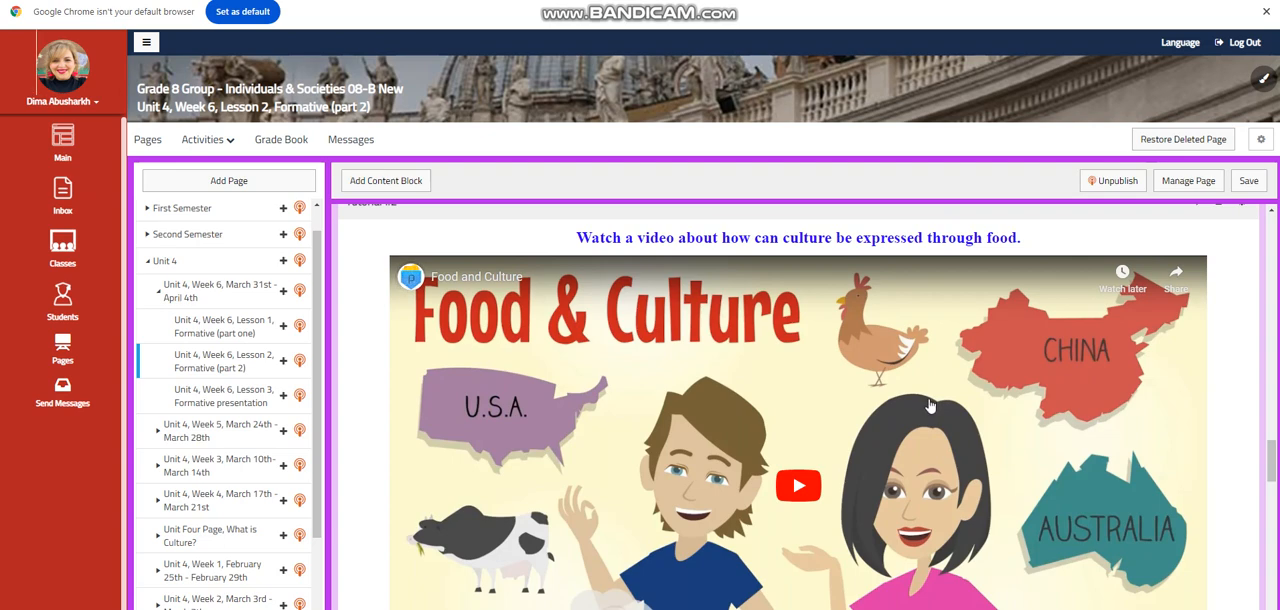
{"action": "scroll", "scroll_direction": "down", "scroll_amount": 3}
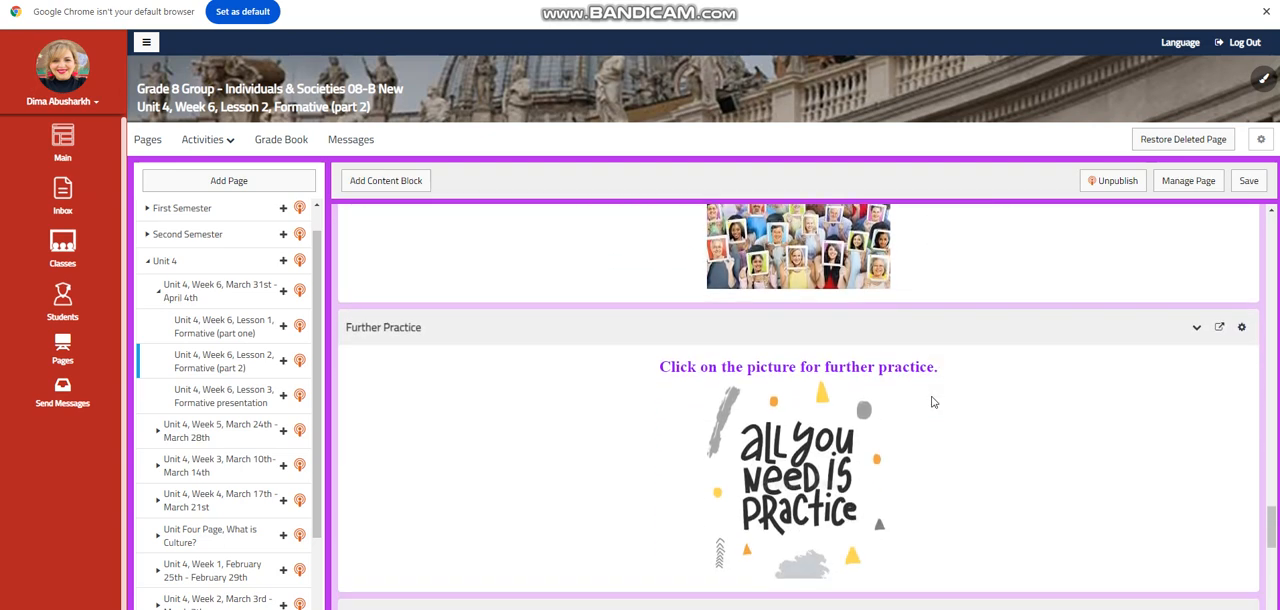
{"action": "scroll", "scroll_direction": "down", "scroll_amount": 3}
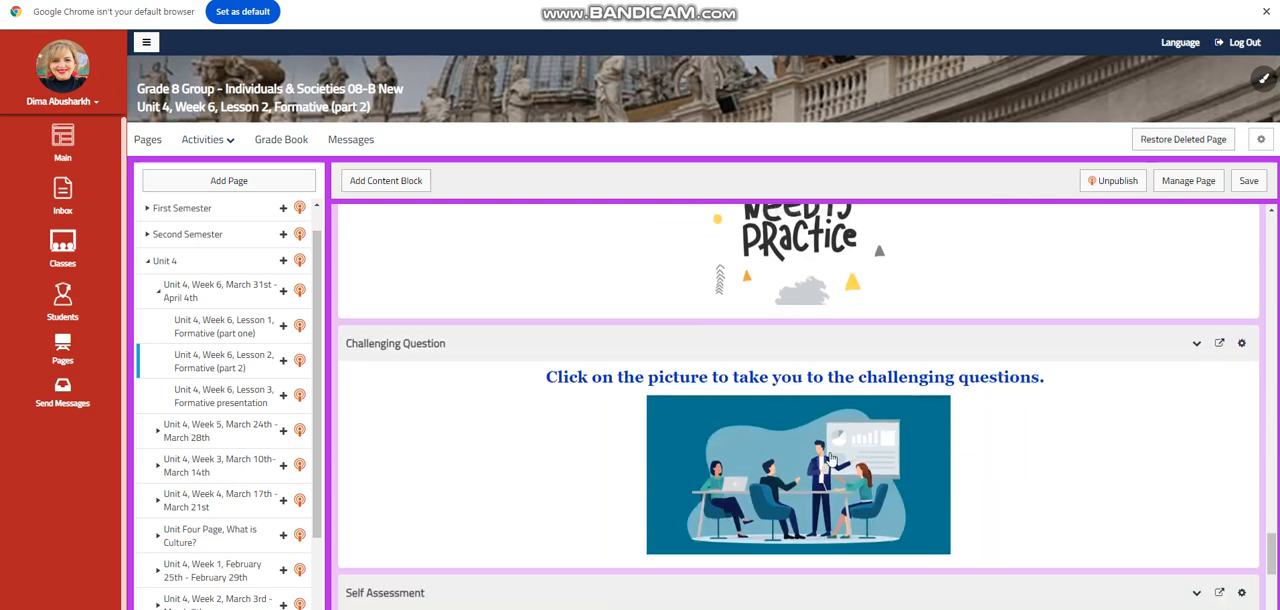
{"action": "mouse_move", "coordinate": [804, 474]}
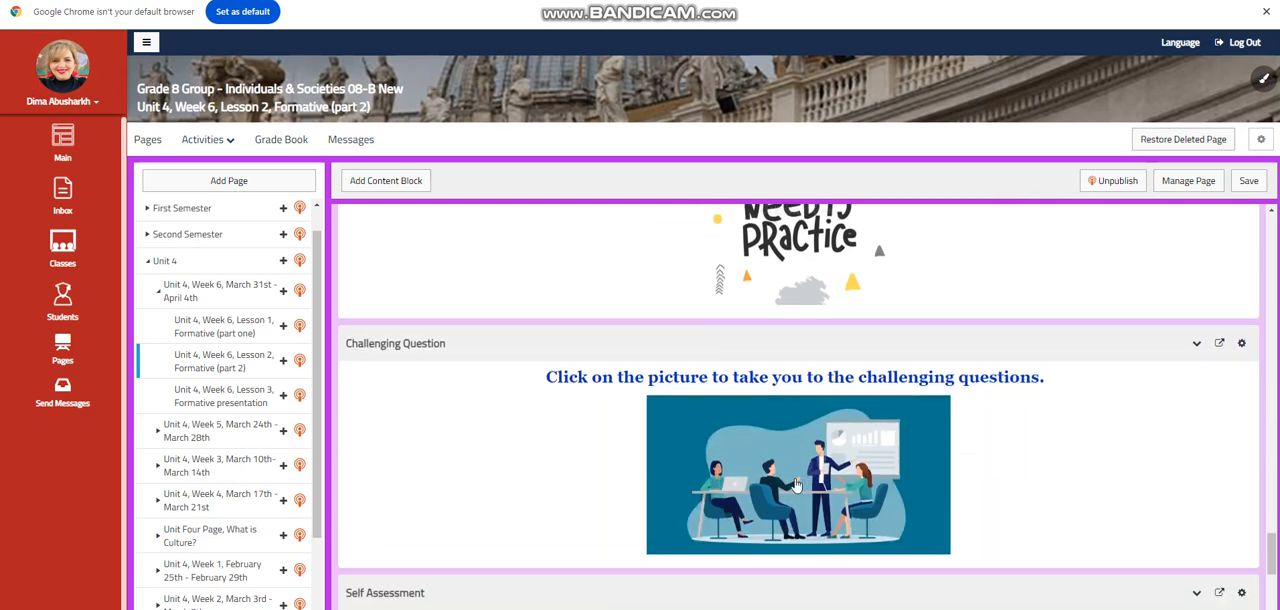
{"action": "scroll", "scroll_direction": "down", "scroll_amount": 3}
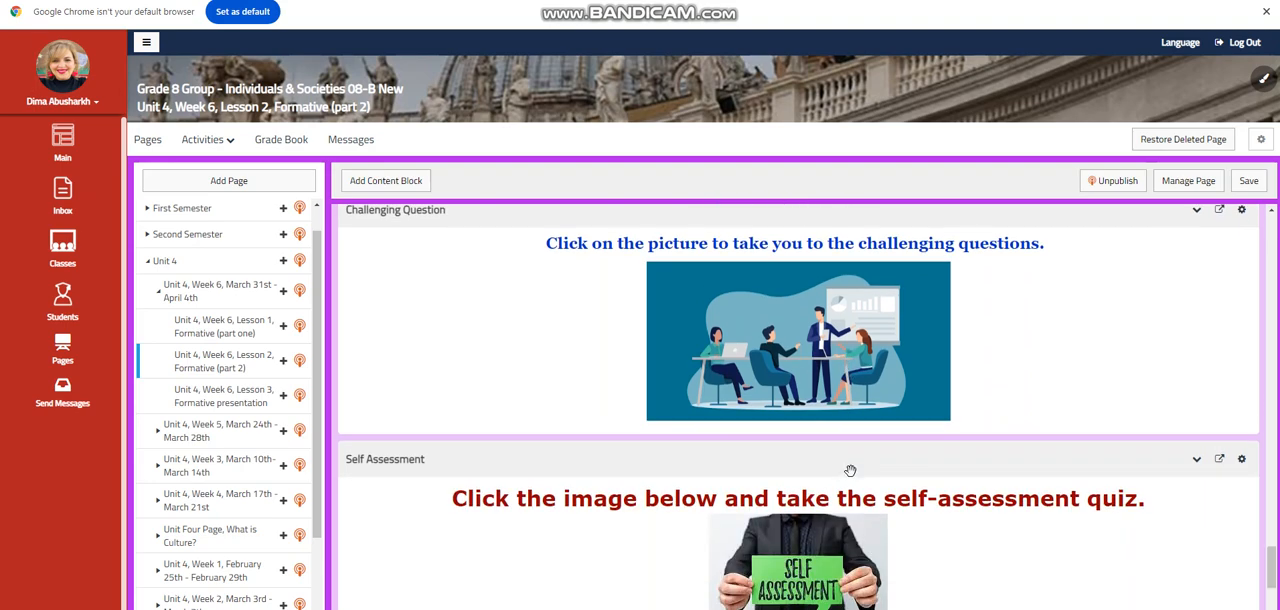
{"action": "scroll", "scroll_direction": "down", "scroll_amount": 3}
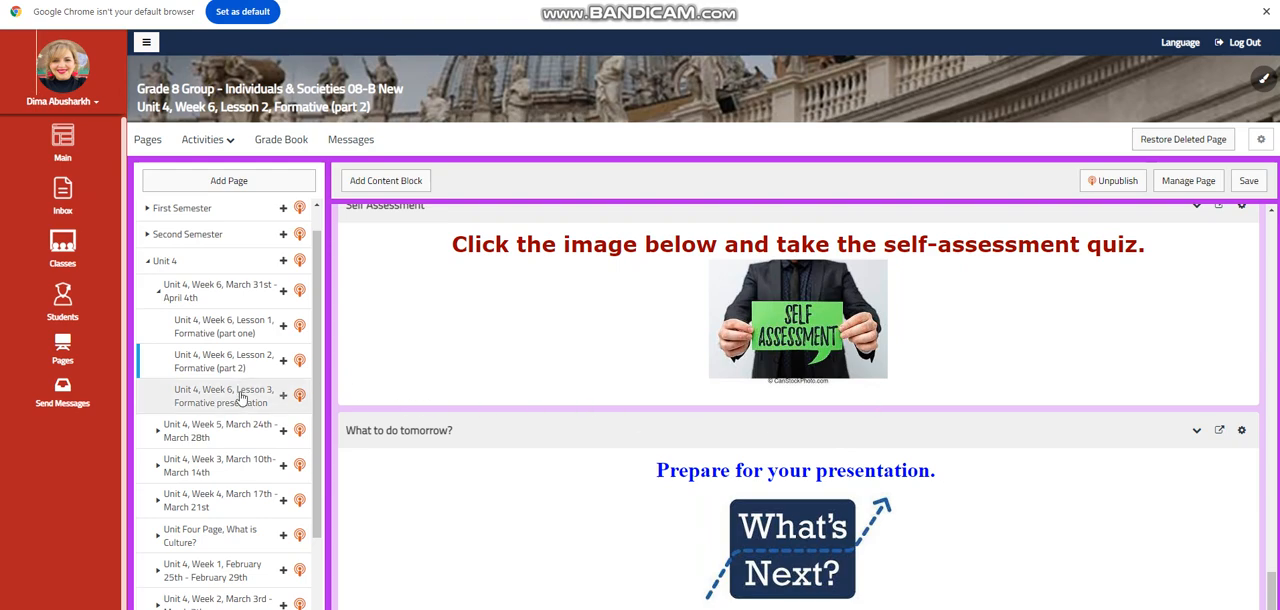
Open 'Unit 4, Week 6, Lesson 3, Formative presentation' and scroll through objectives and Word Wall to the Rubrics block
{"action": "left_click", "coordinate": [224, 396]}
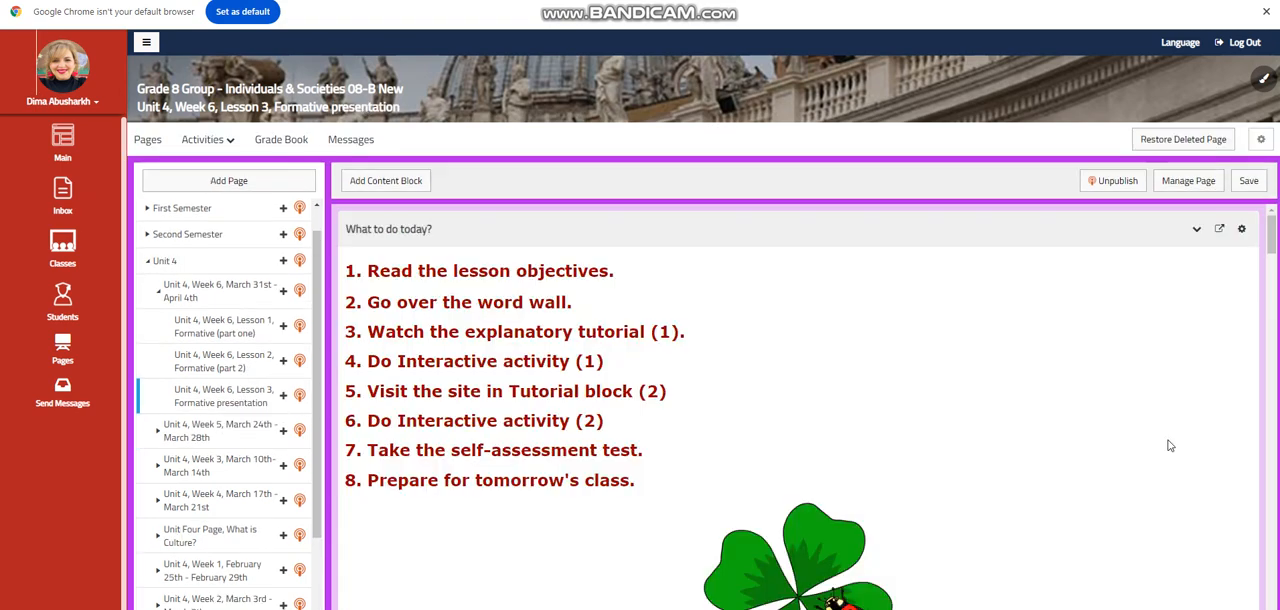
{"action": "scroll", "scroll_direction": "down", "scroll_amount": 3}
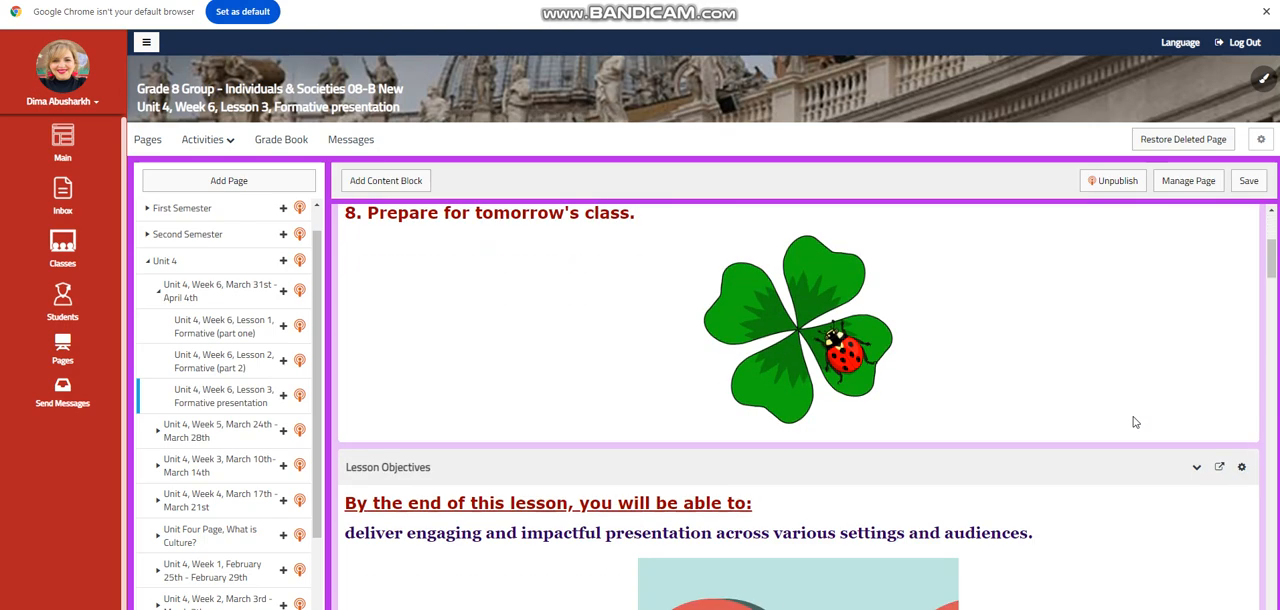
{"action": "scroll", "scroll_direction": "down", "scroll_amount": 3}
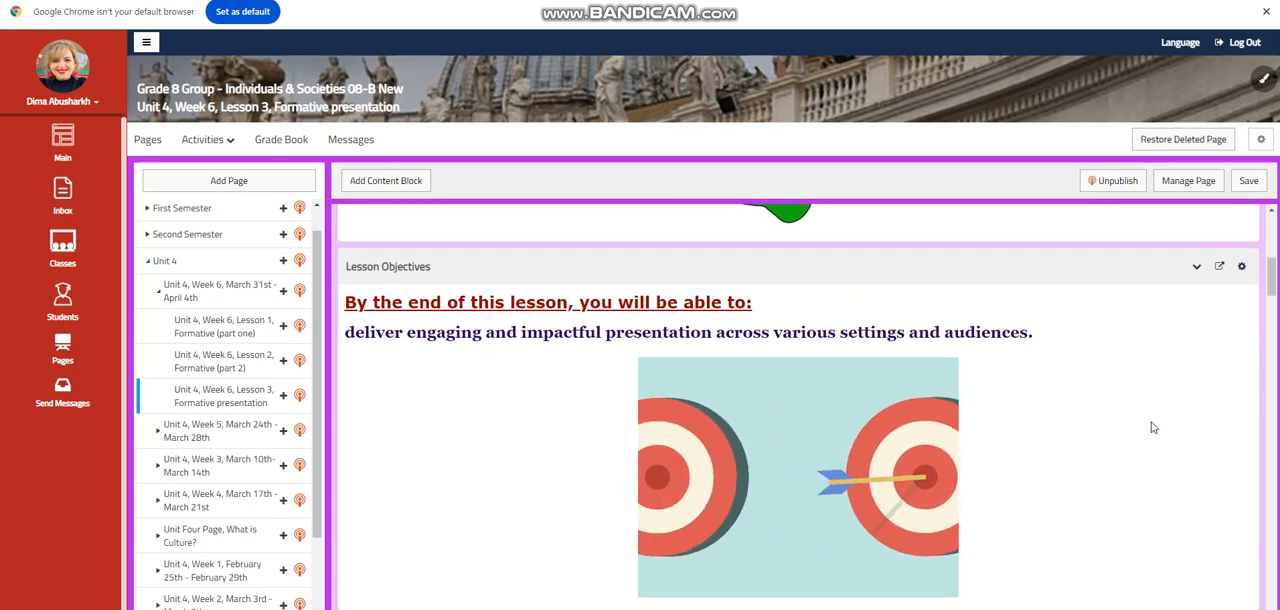
{"action": "scroll", "scroll_direction": "down", "scroll_amount": 3}
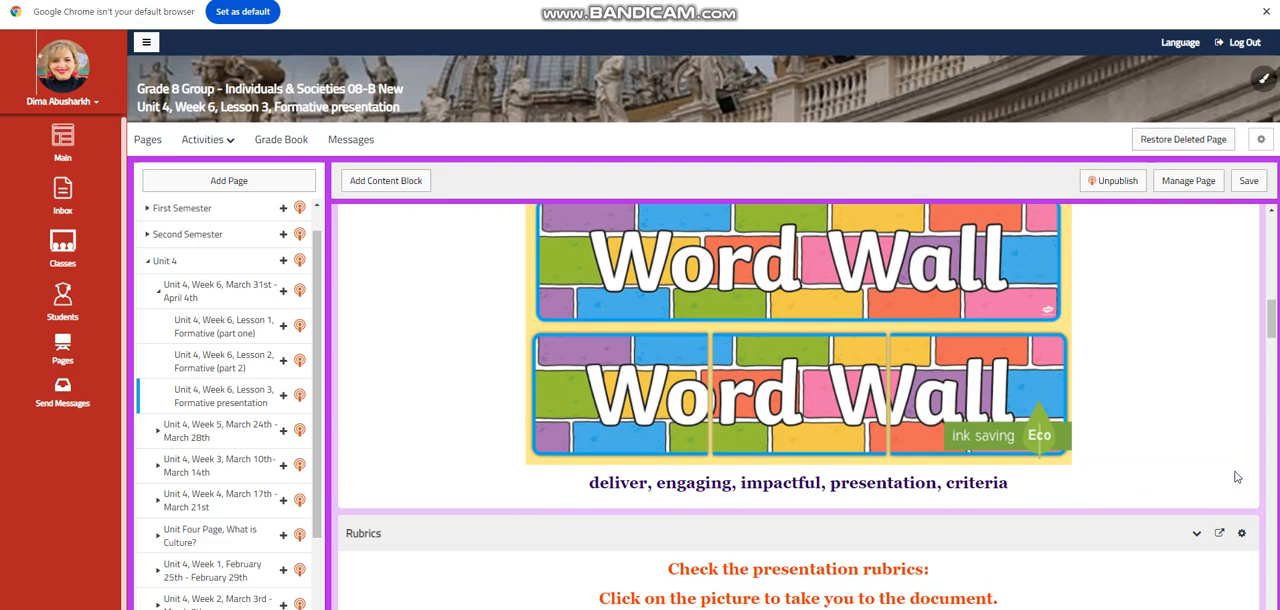
{"action": "scroll", "scroll_direction": "down", "scroll_amount": 3}
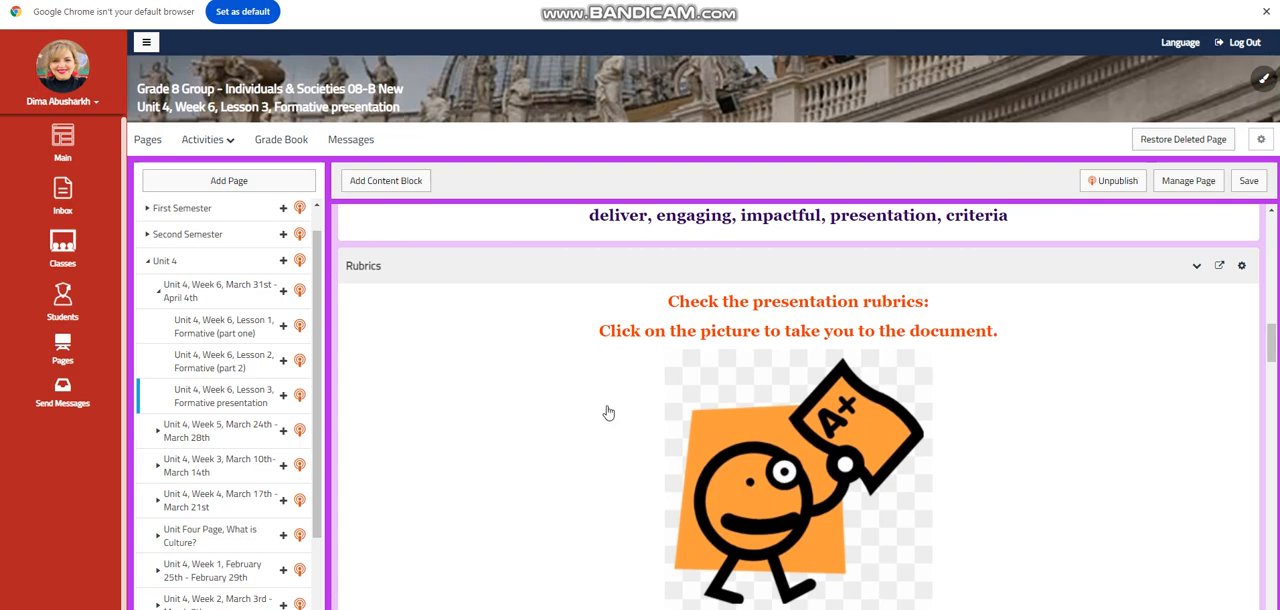
Open the Oral Presentation Rubric PDF from the rubric image in the Rubrics block
{"action": "left_click", "coordinate": [796, 476]}
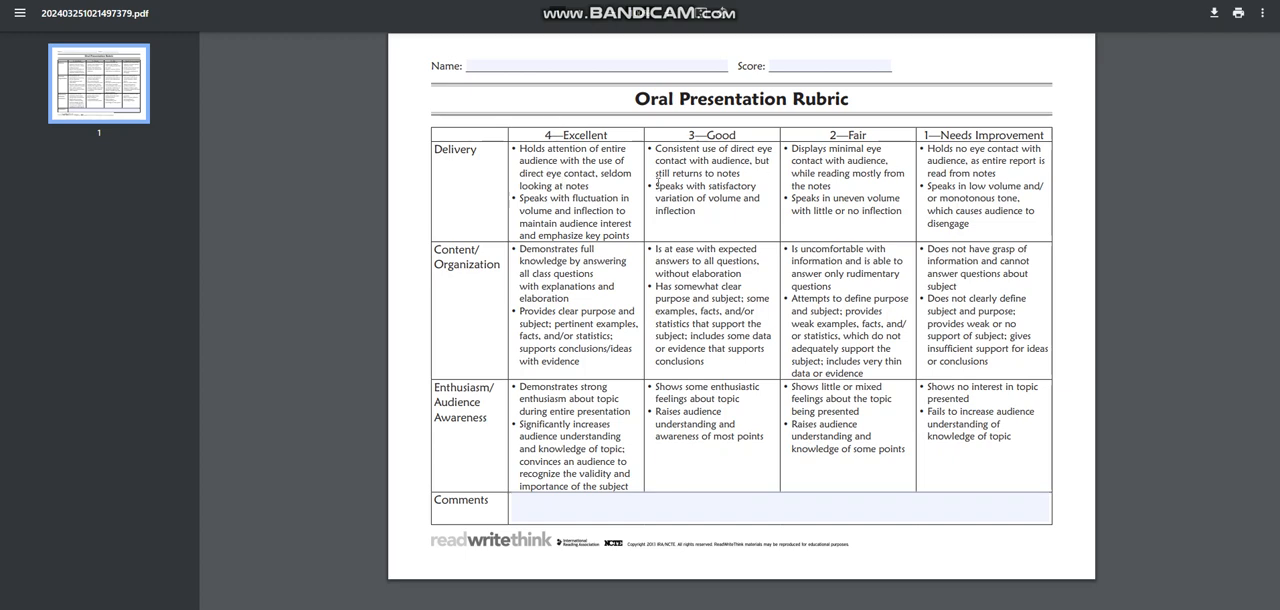
{"action": "mouse_move", "coordinate": [864, 192]}
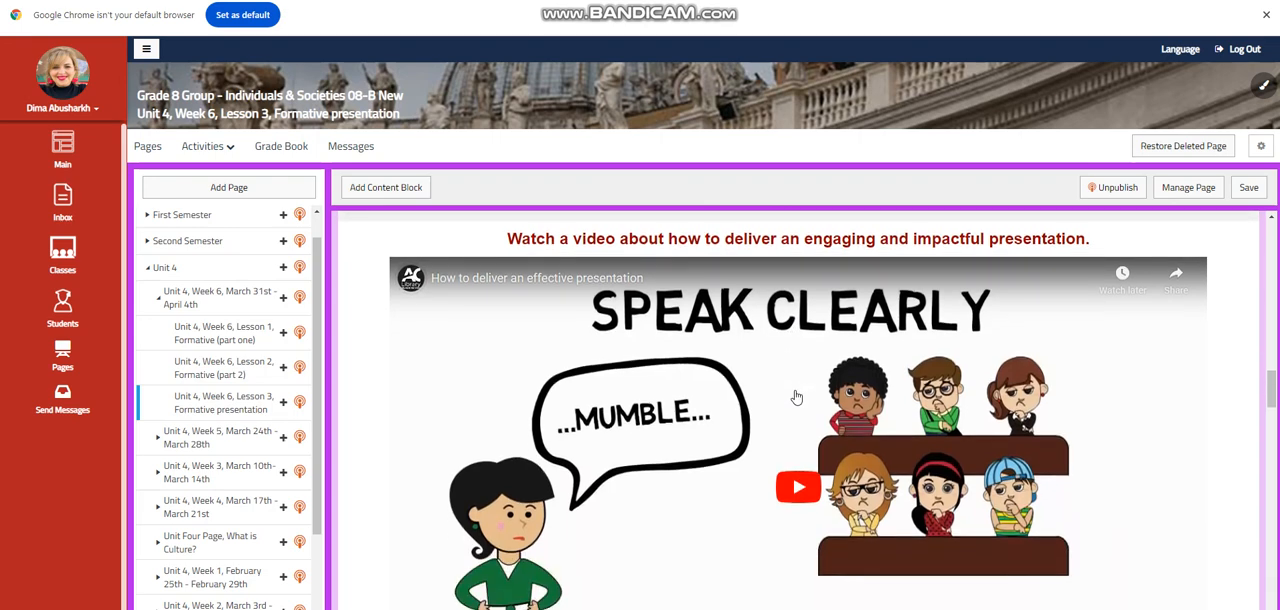
{"action": "mouse_move", "coordinate": [796, 396]}
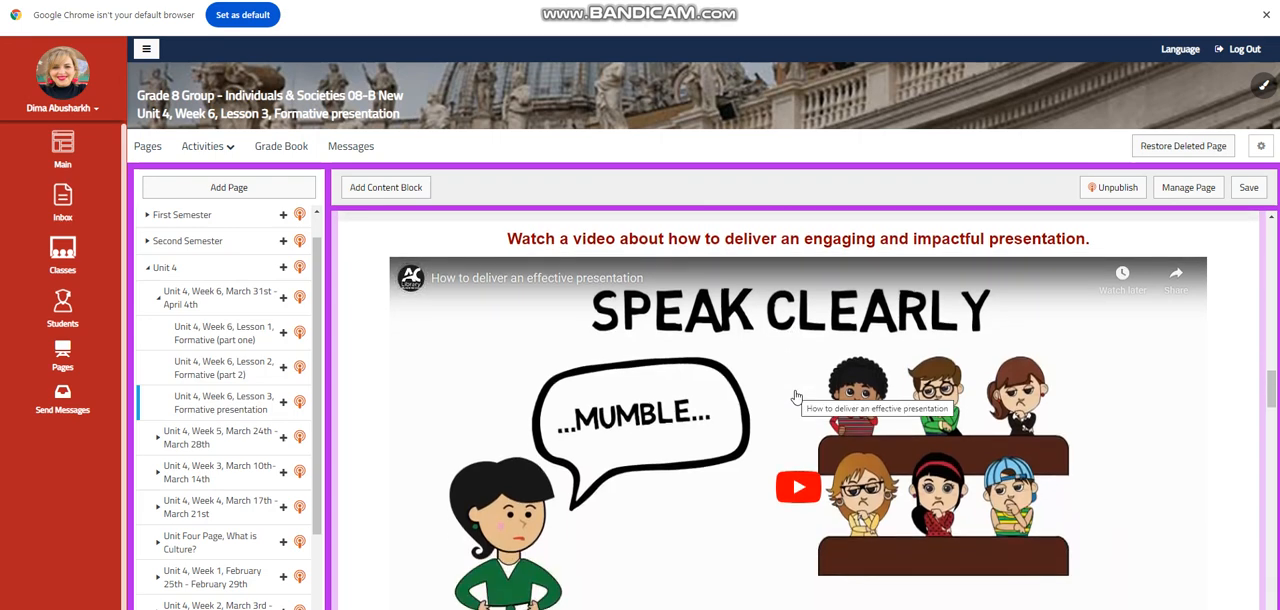
Scroll the Lesson 3 page past the presentation-skills video and Interactive Activity #1 Prezi link toward Tutorial #2
{"action": "scroll", "scroll_direction": "down", "scroll_amount": 3}
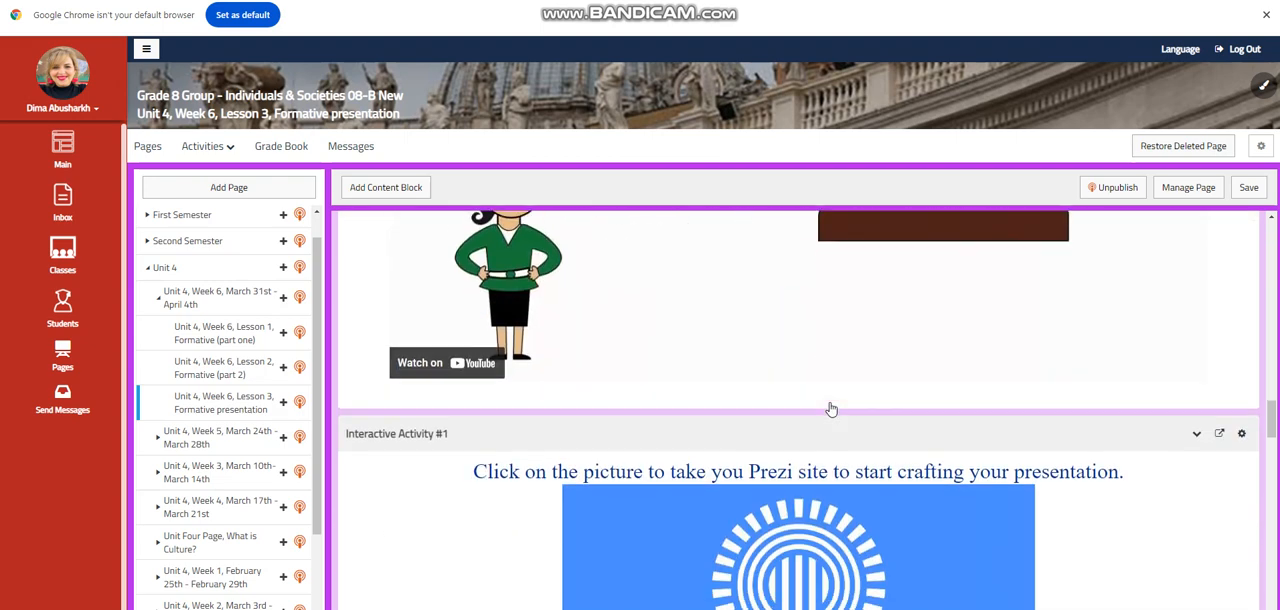
{"action": "scroll", "scroll_direction": "down", "scroll_amount": 3}
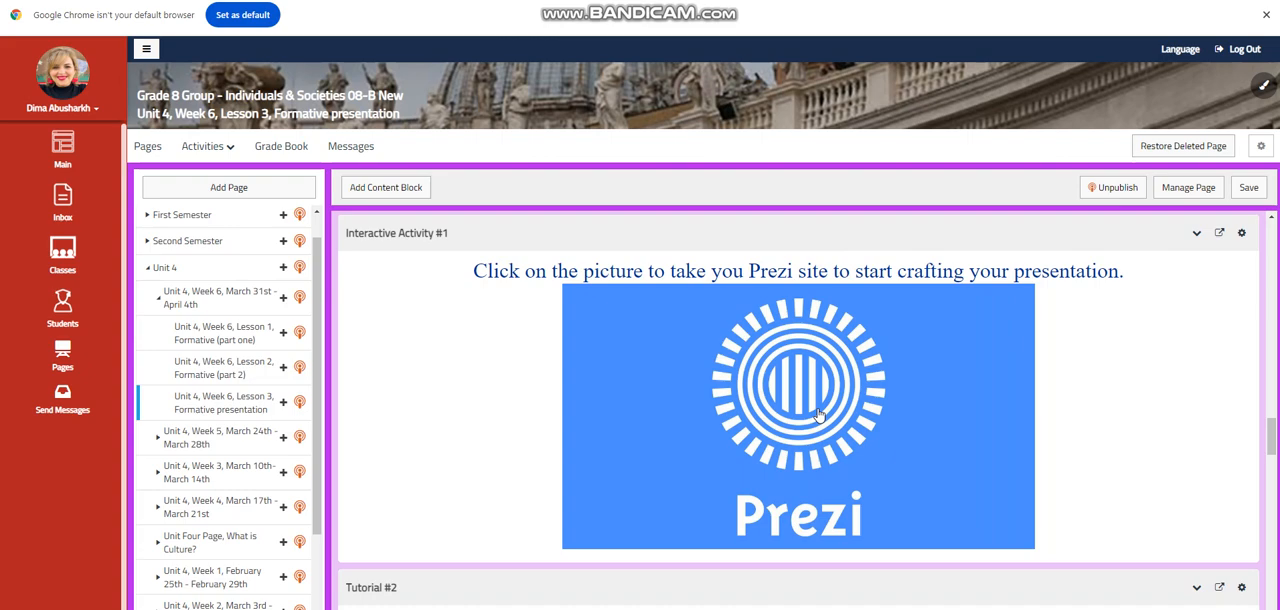
{"action": "mouse_move", "coordinate": [840, 400]}
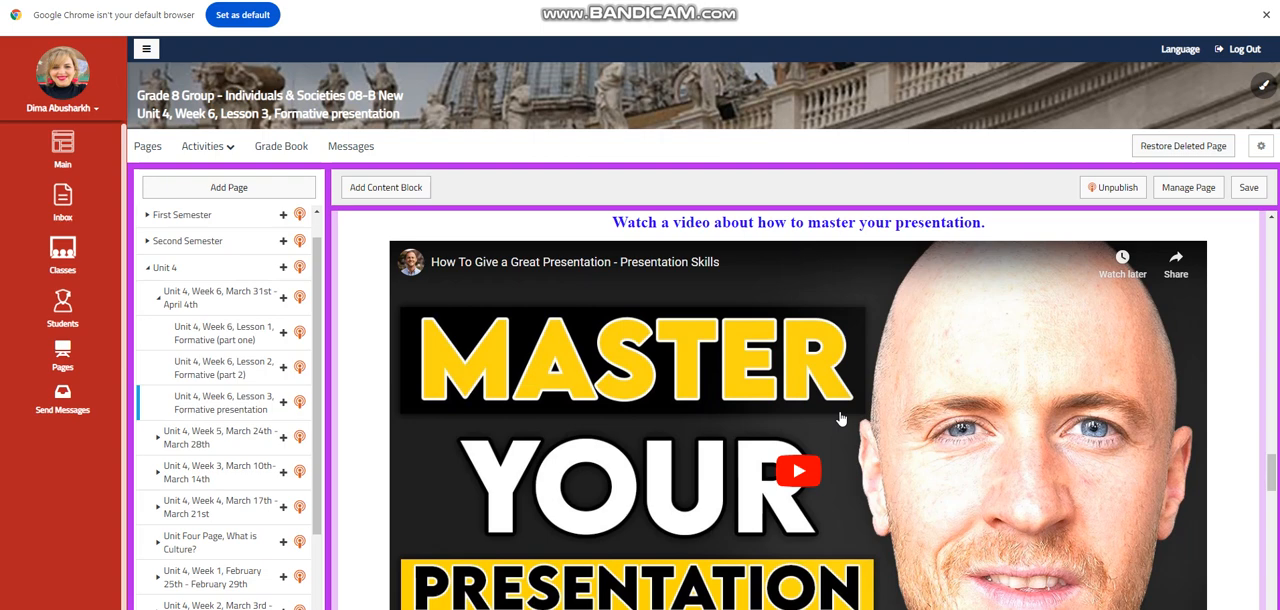
Scroll from Tutorial #2 through Interactive Activity #2, Further Practice and Challenging Question to the Self Assessment block
{"action": "scroll", "scroll_direction": "down", "scroll_amount": 3}
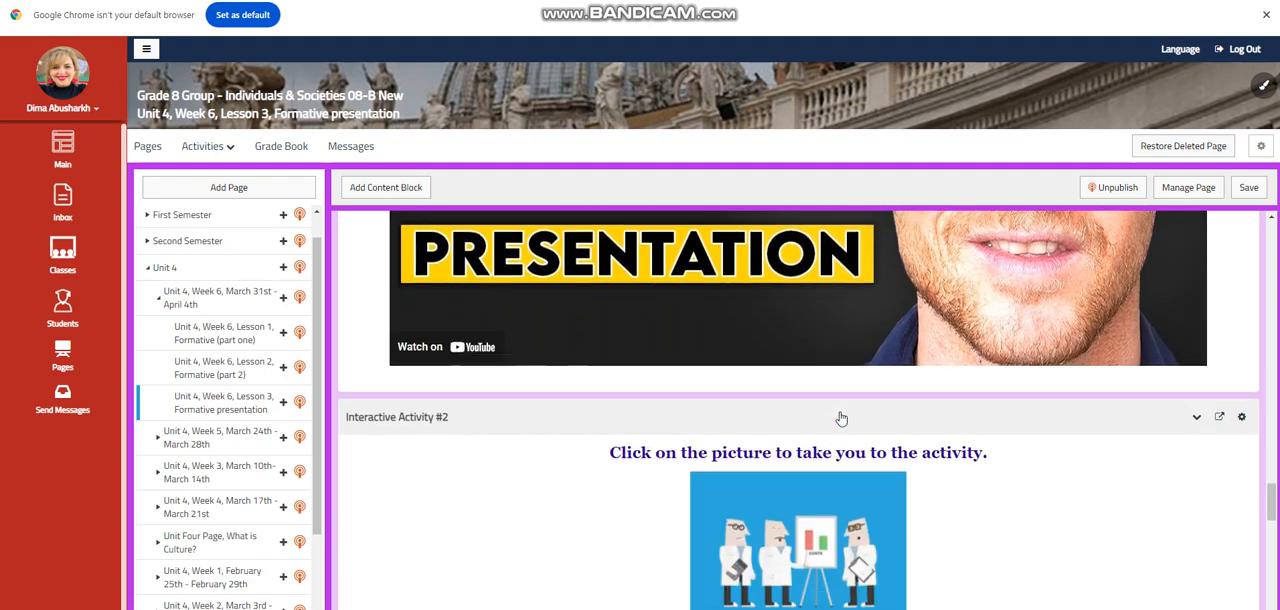
{"action": "scroll", "scroll_direction": "down", "scroll_amount": 3}
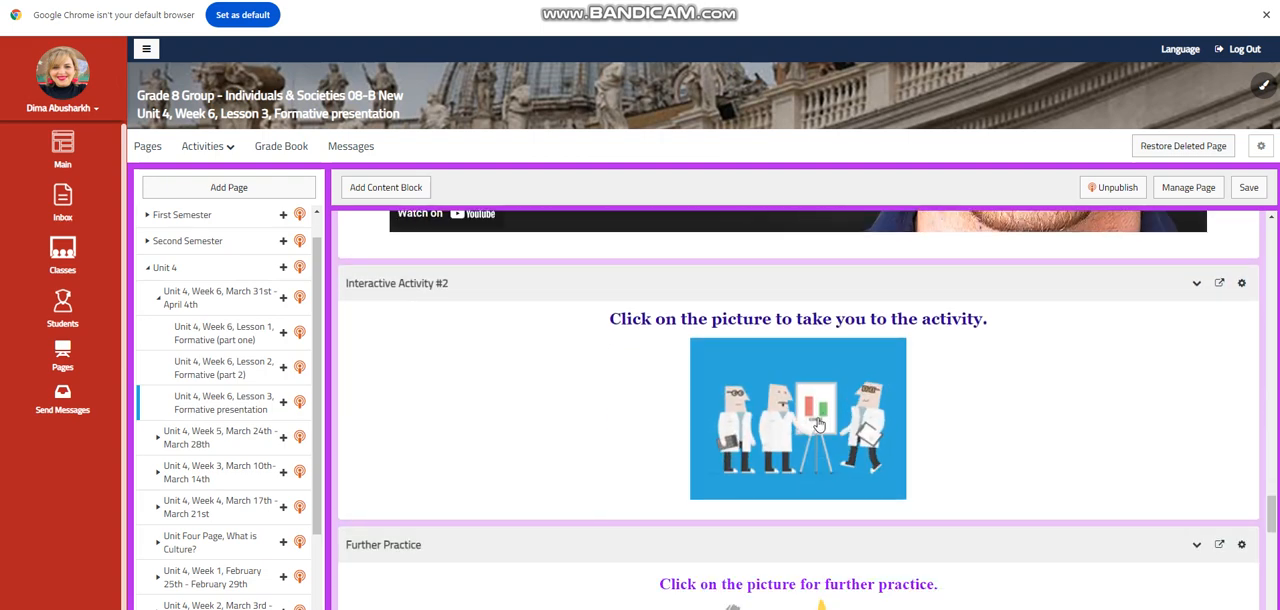
{"action": "scroll", "scroll_direction": "down", "scroll_amount": 3}
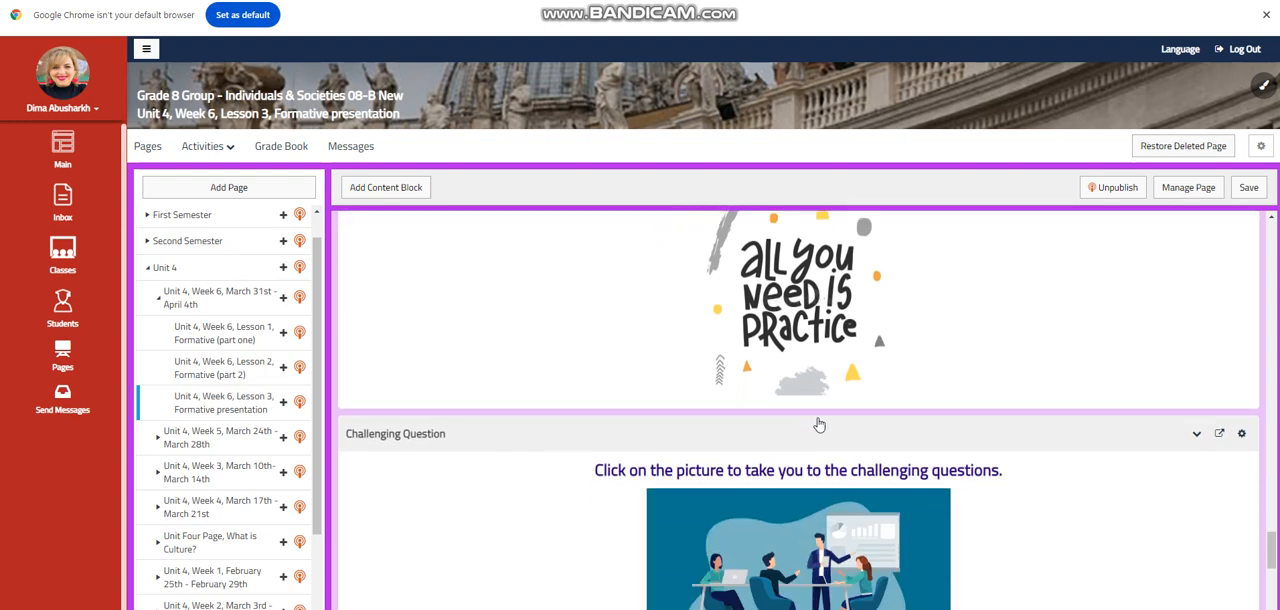
{"action": "scroll", "scroll_direction": "down", "scroll_amount": 3}
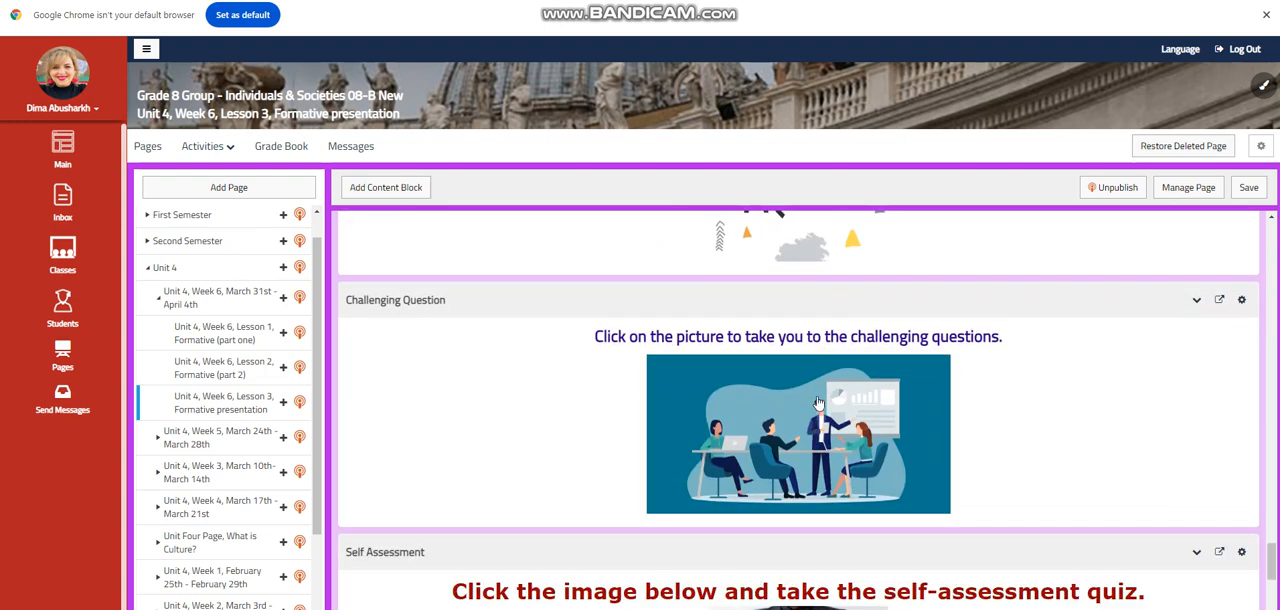
{"action": "scroll", "scroll_direction": "down", "scroll_amount": 3}
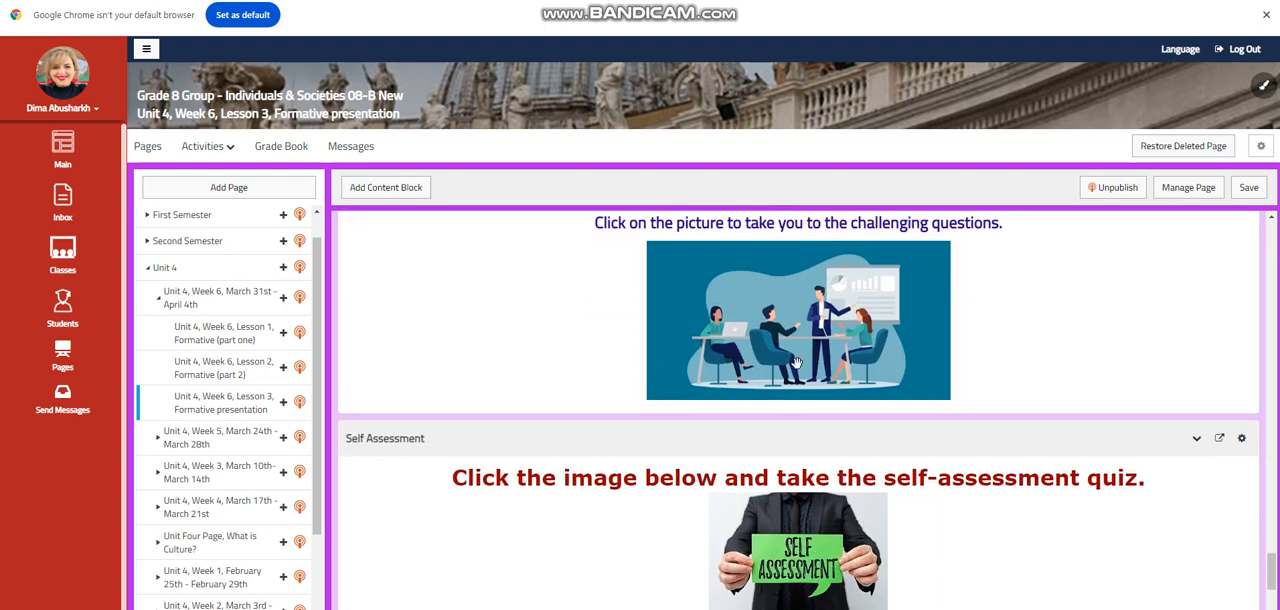
{"action": "scroll", "scroll_direction": "down", "scroll_amount": 3}
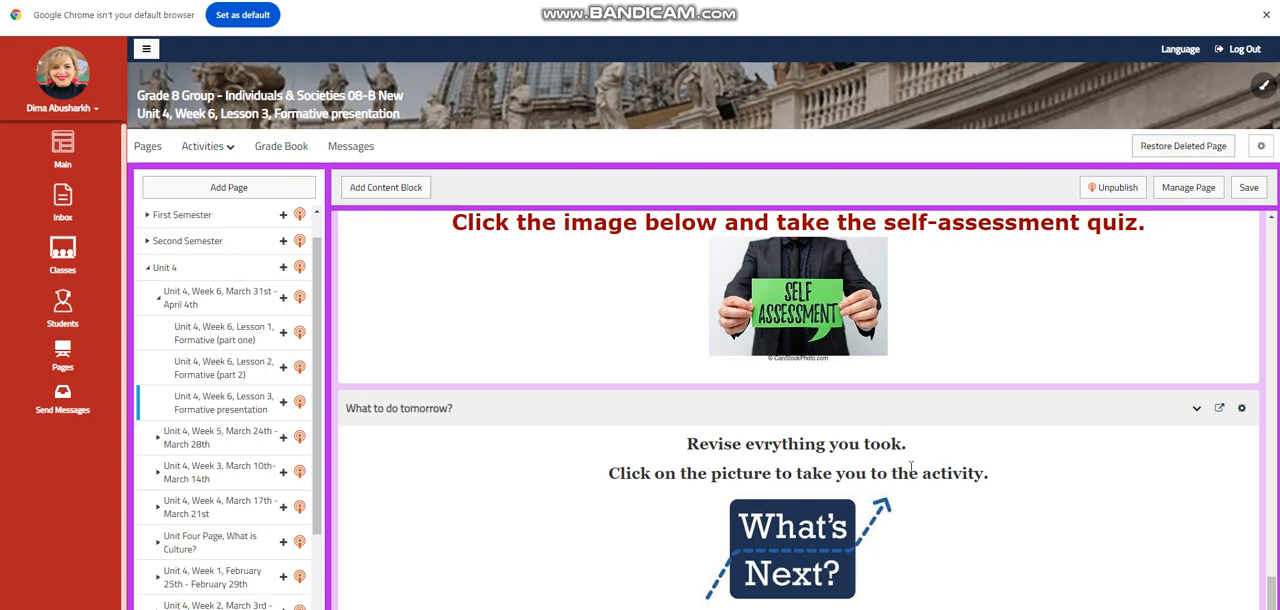
{"action": "mouse_move", "coordinate": [1004, 544]}
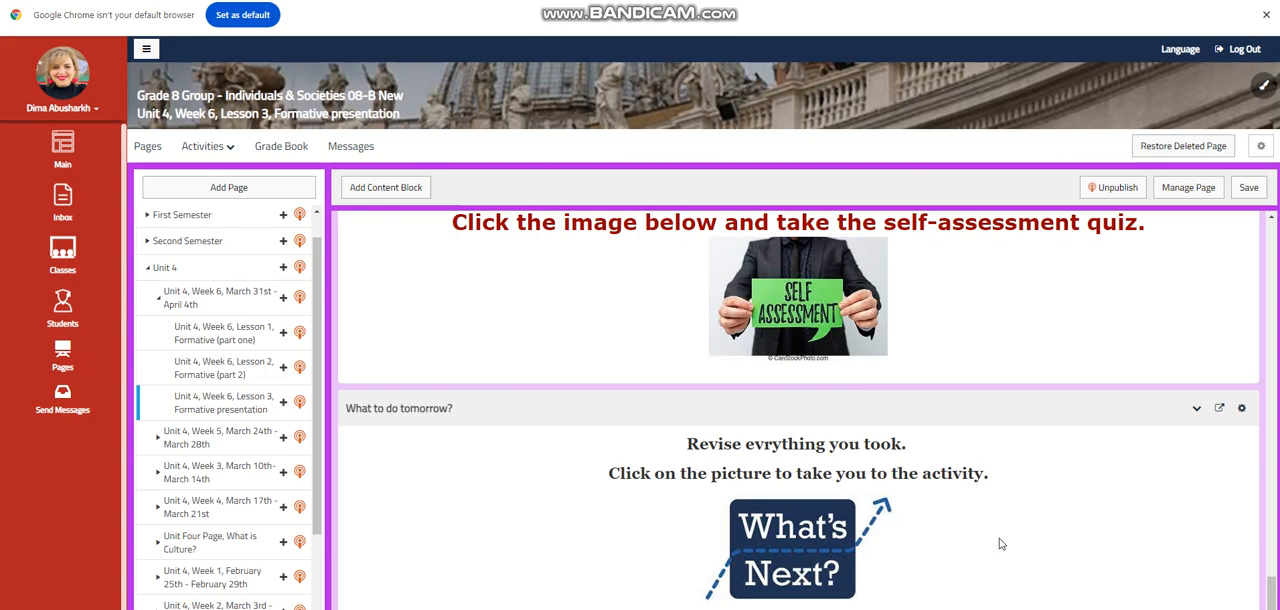
{"action": "mouse_move", "coordinate": [1124, 542]}
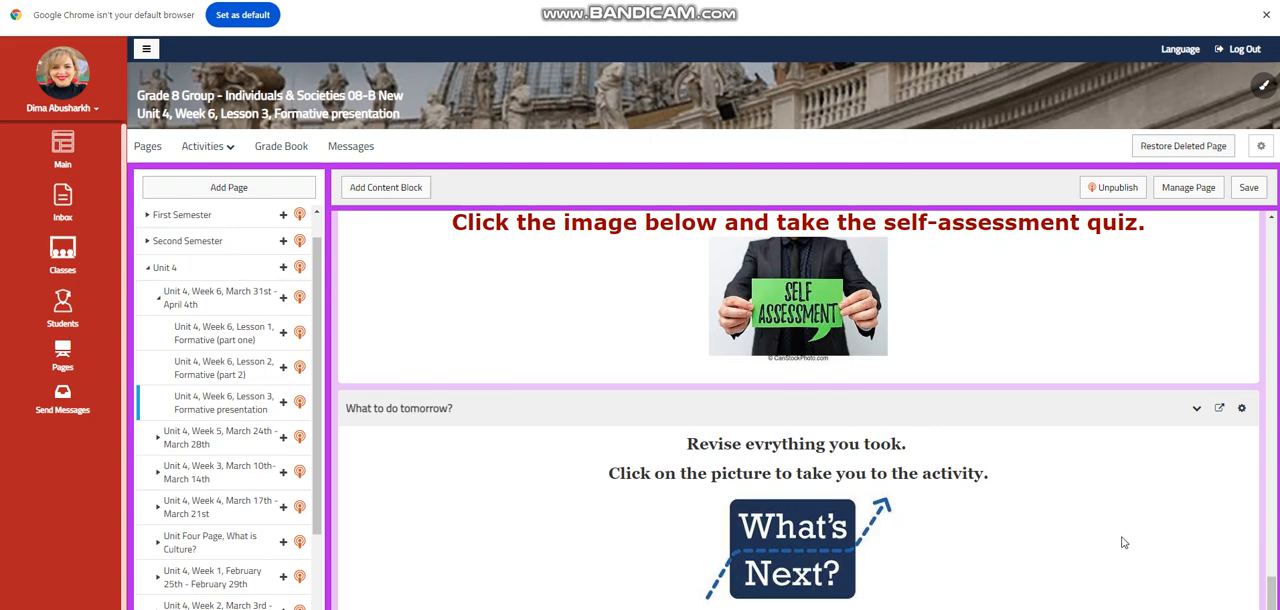